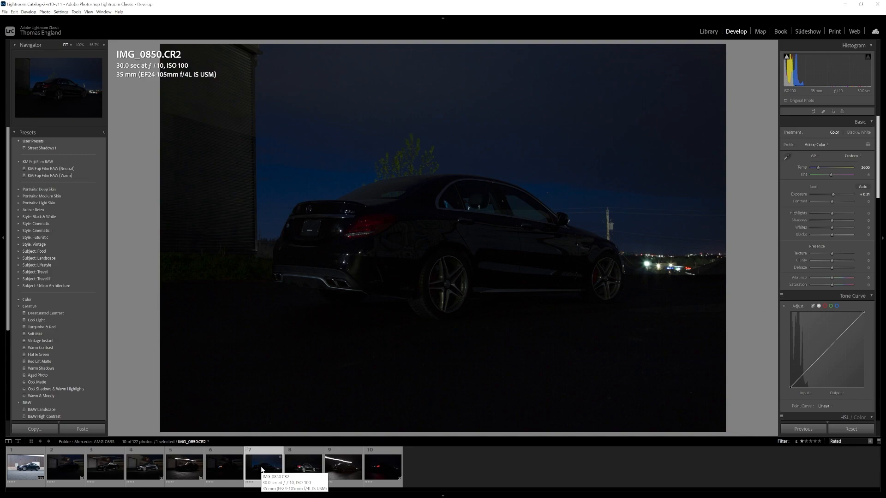
Step: Review and select exposures IMG_0850, IMG_0851, IMG_0853 and IMG_0855, then bring up their options
click(304, 467)
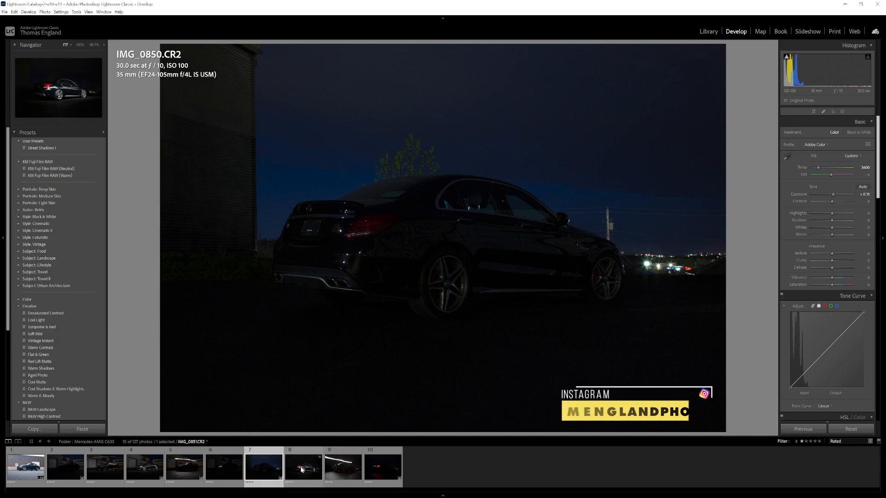
click(304, 468)
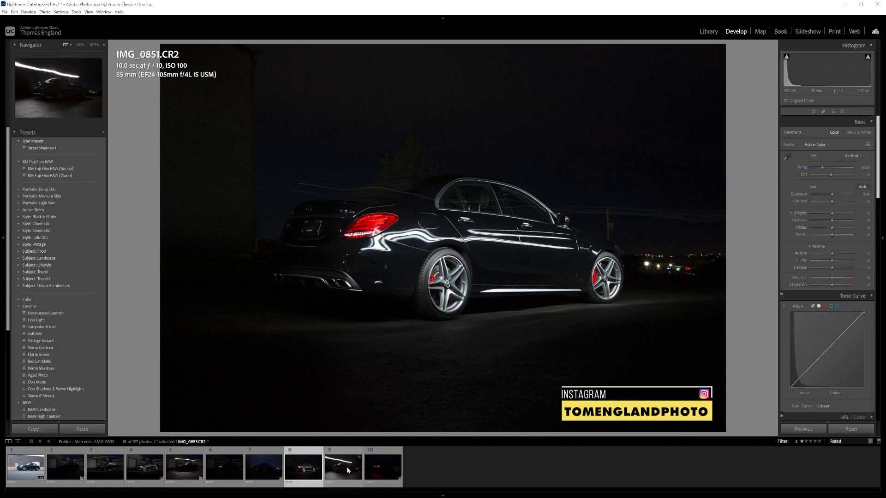
click(343, 466)
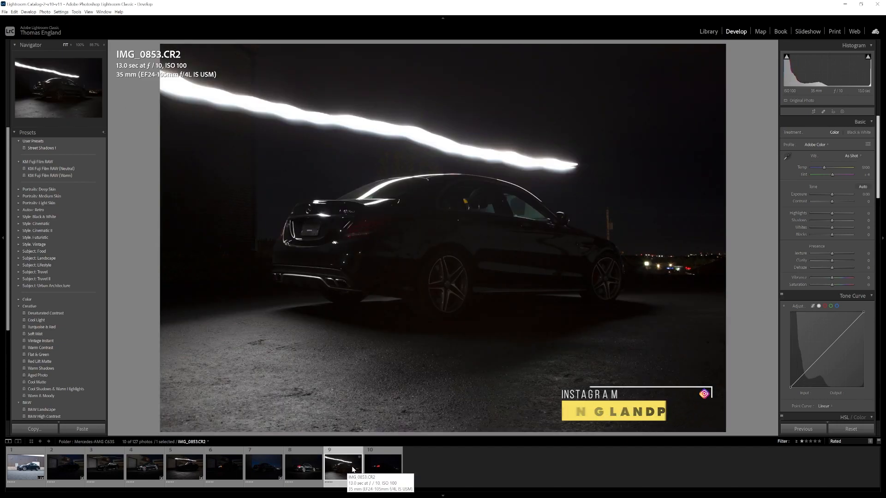
click(383, 467)
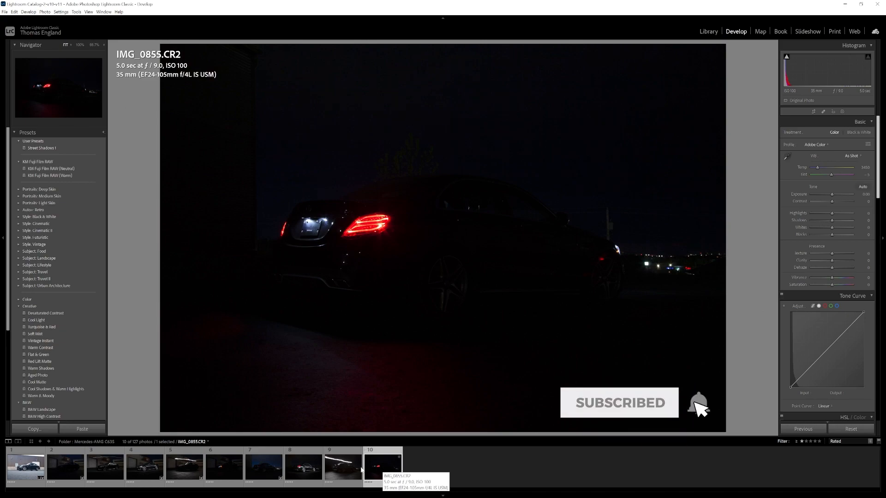
right_click(264, 466)
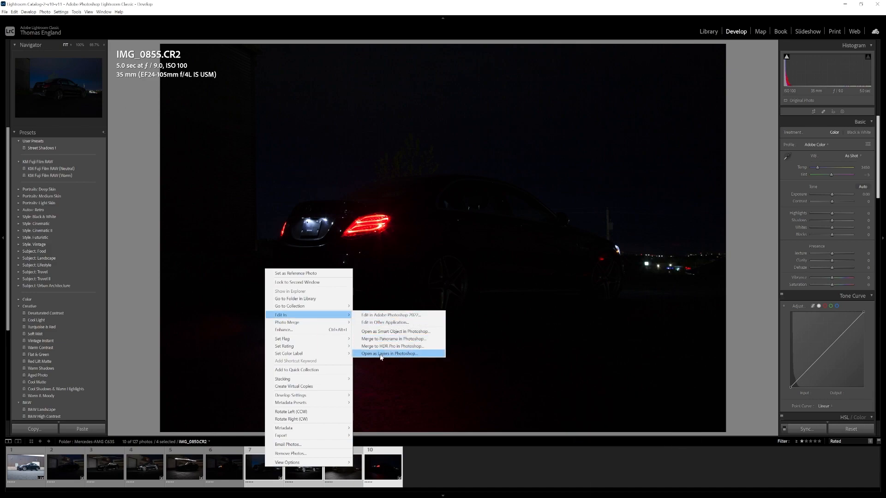
Step: Open the four shots as Photoshop layers and rename them background, lights, top and side
click(388, 353)
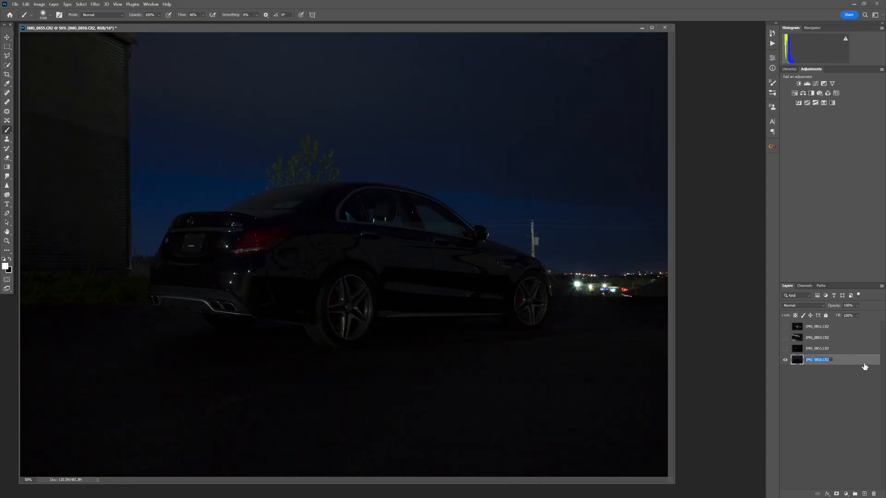
double_click(816, 360)
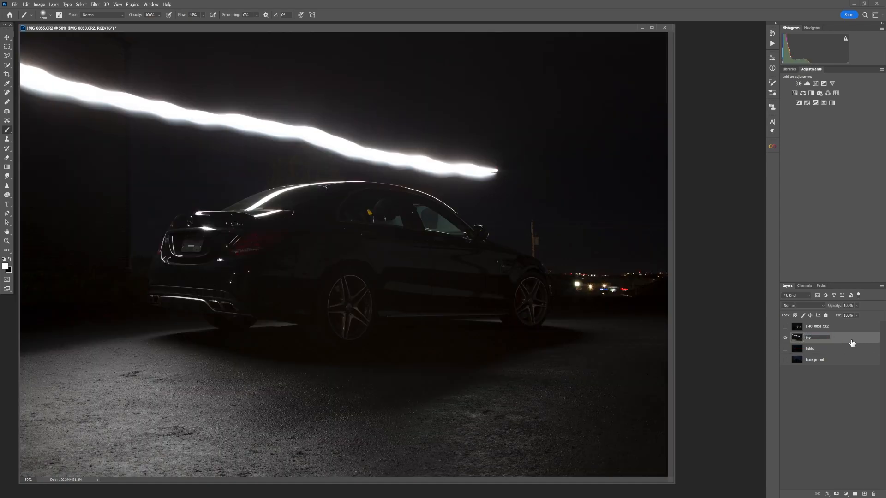
click(785, 326)
text(side)
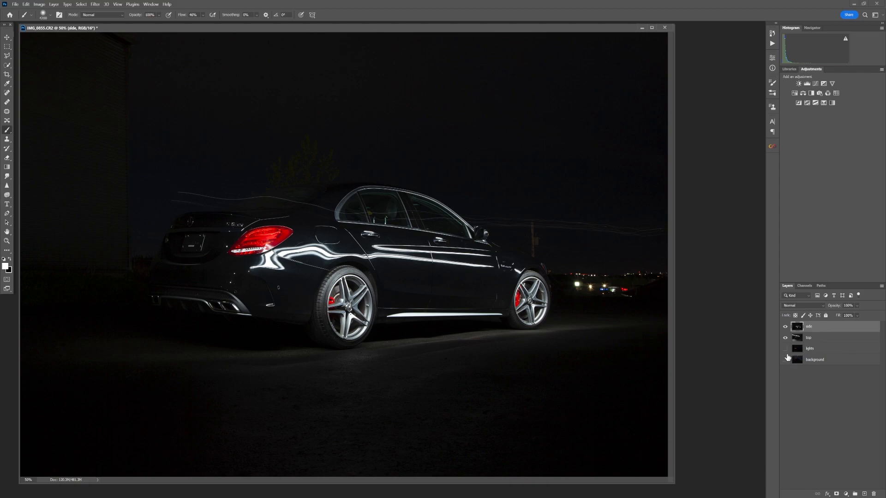
click(785, 360)
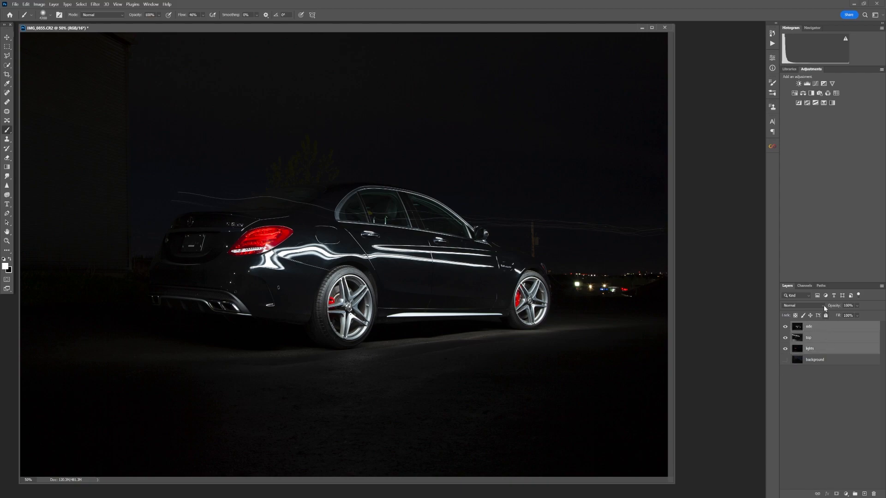
Step: Set the three light-painting layers to Lighten and make the background exposure visible
click(797, 305)
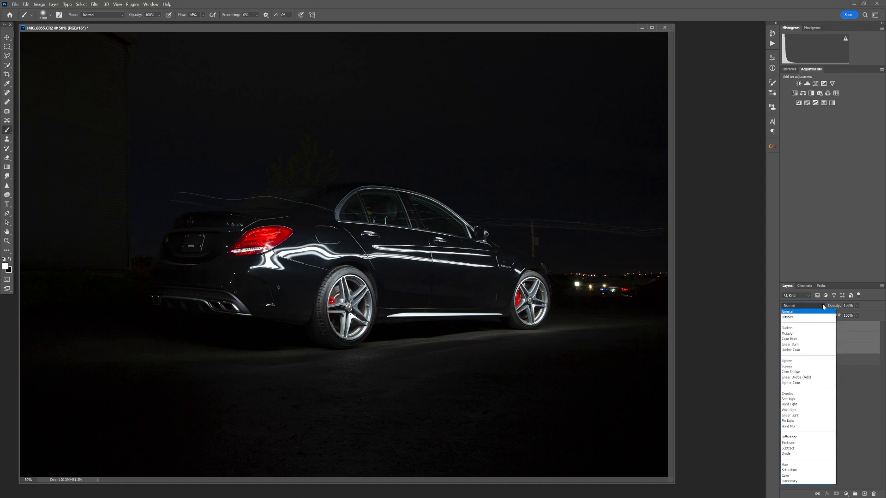
click(787, 361)
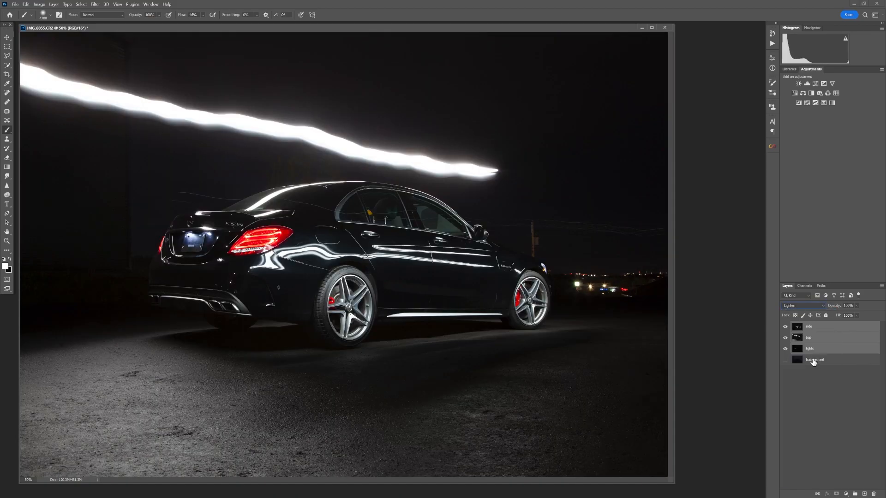
click(785, 359)
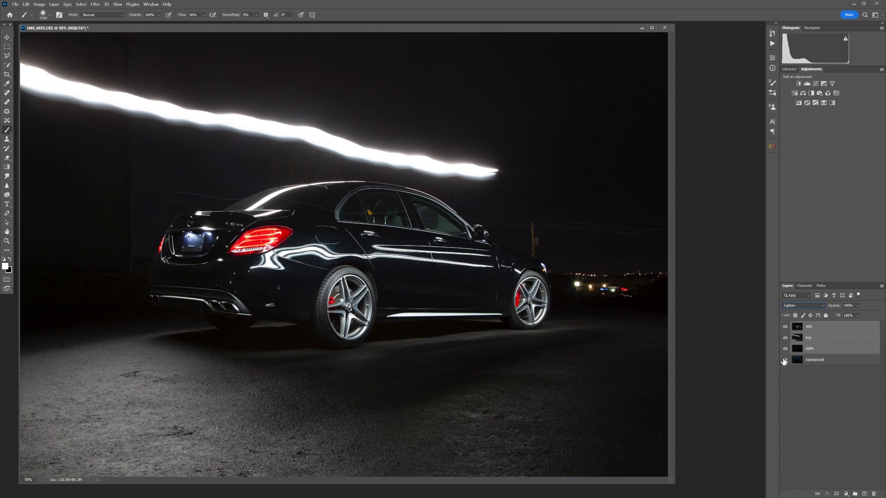
click(785, 360)
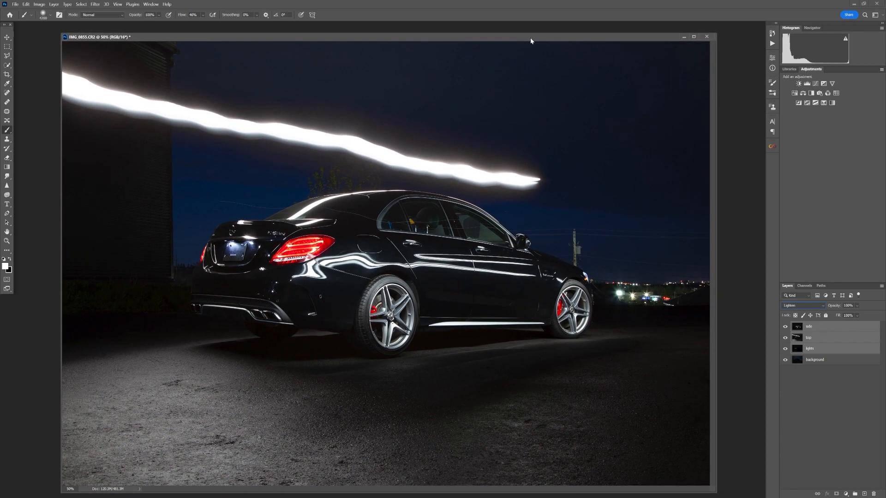
mouse_move(624, 81)
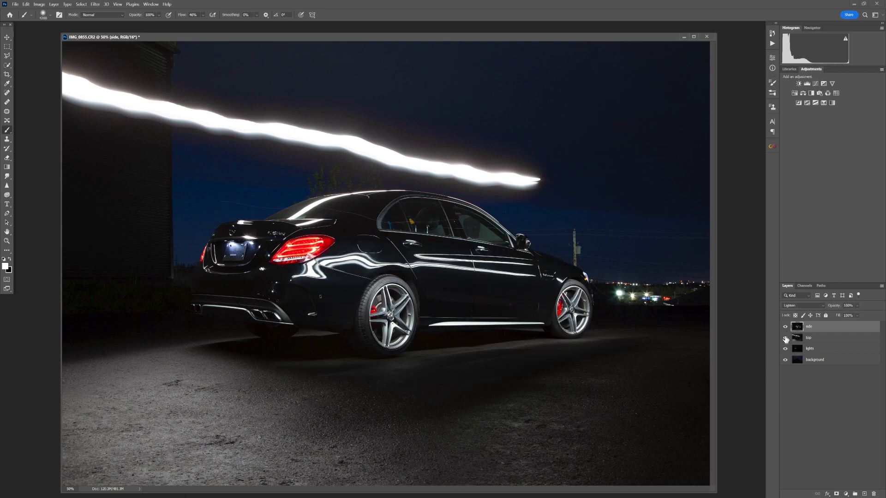
click(784, 339)
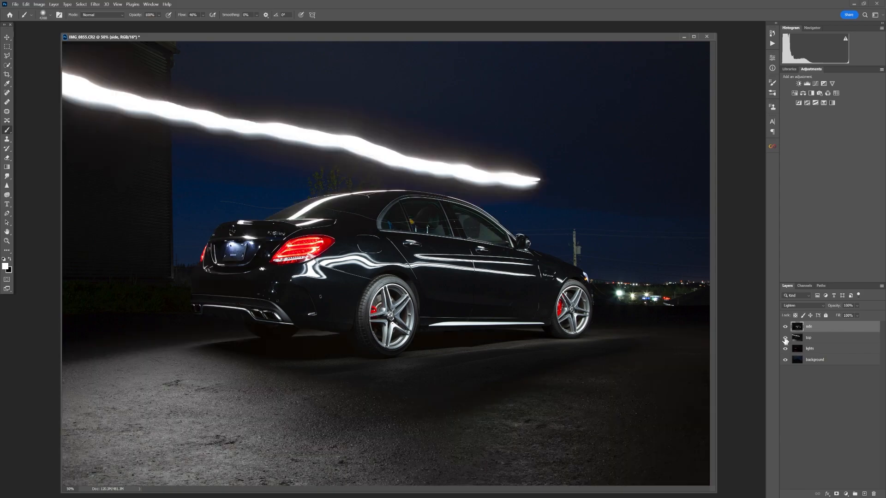
click(825, 337)
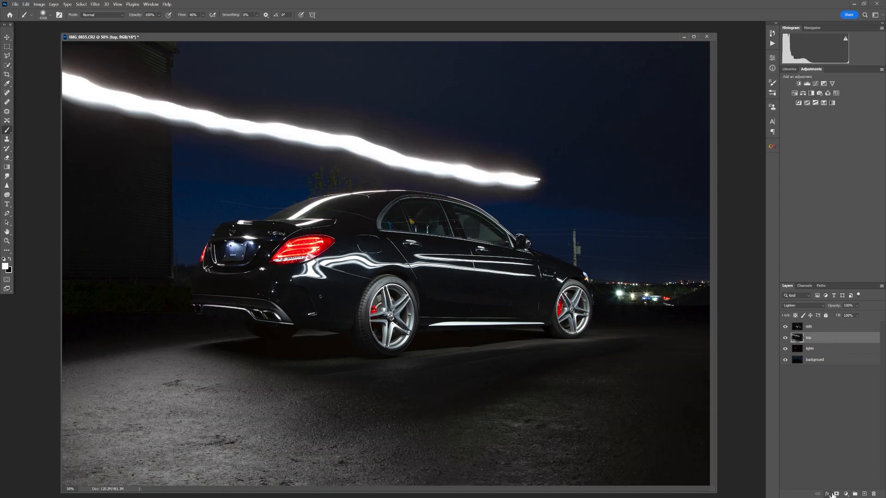
Step: Add a mask to the top layer and paint the light streak out of the sky
click(846, 493)
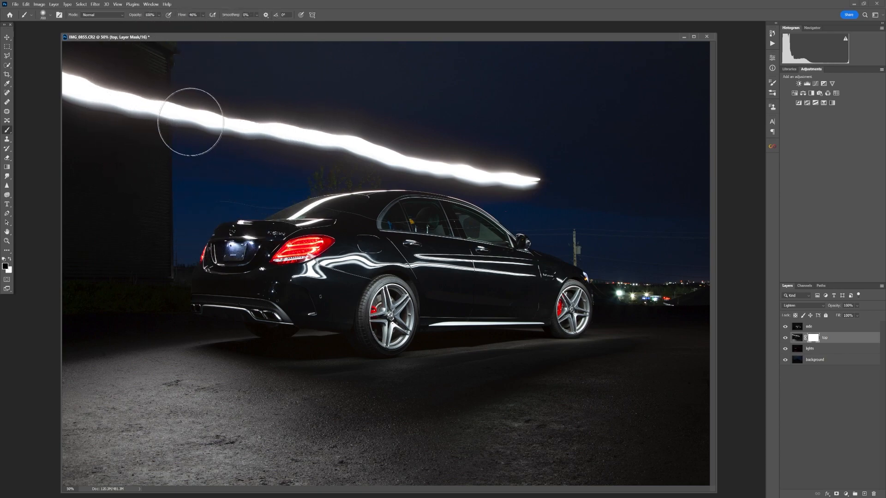
drag(190, 122, 335, 137)
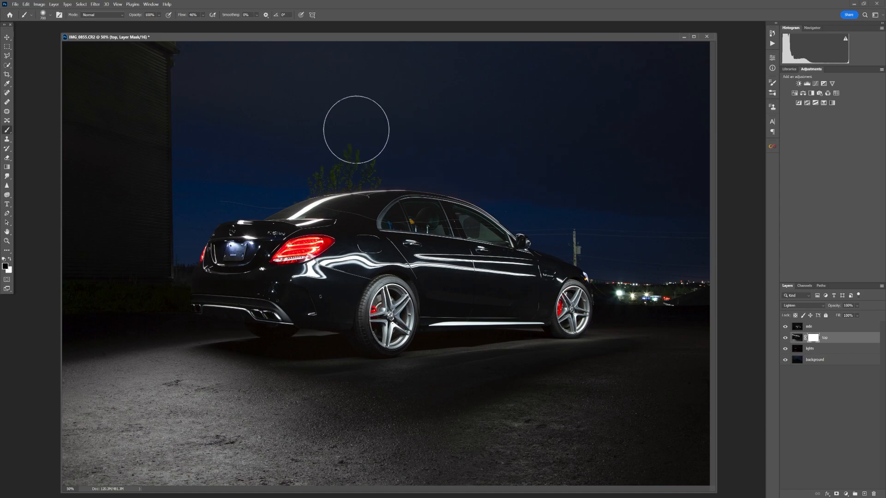
mouse_move(410, 93)
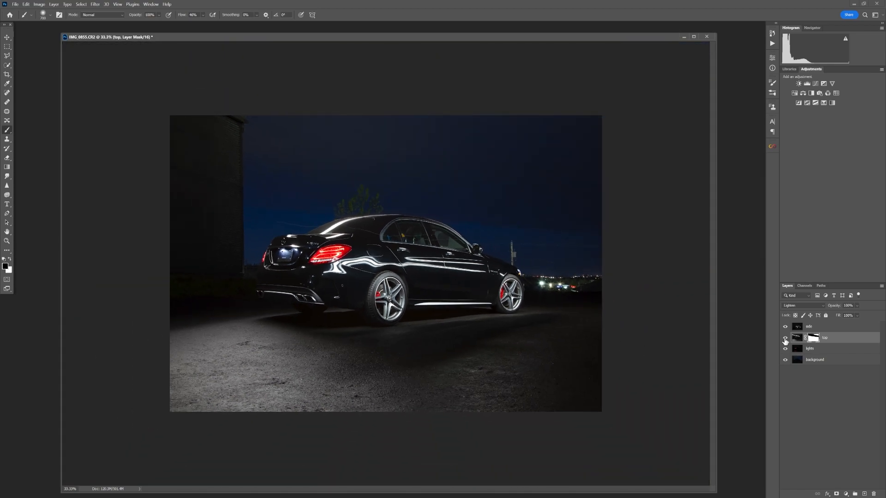
click(810, 326)
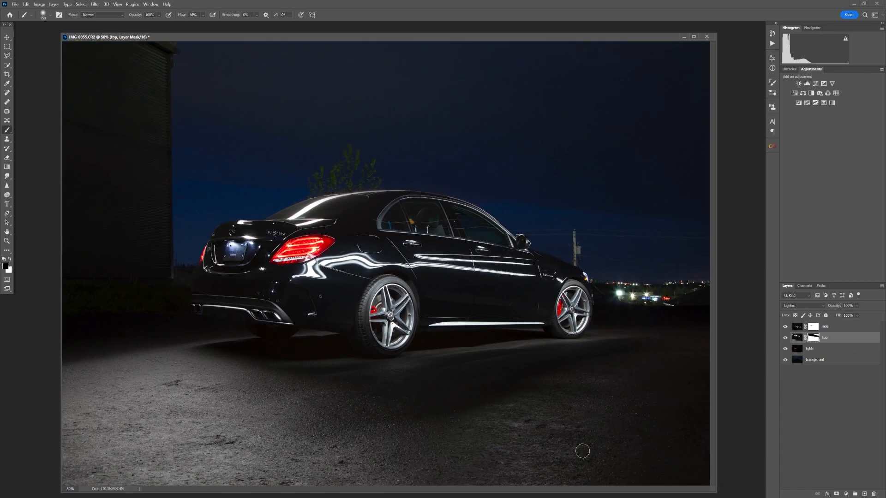
click(785, 339)
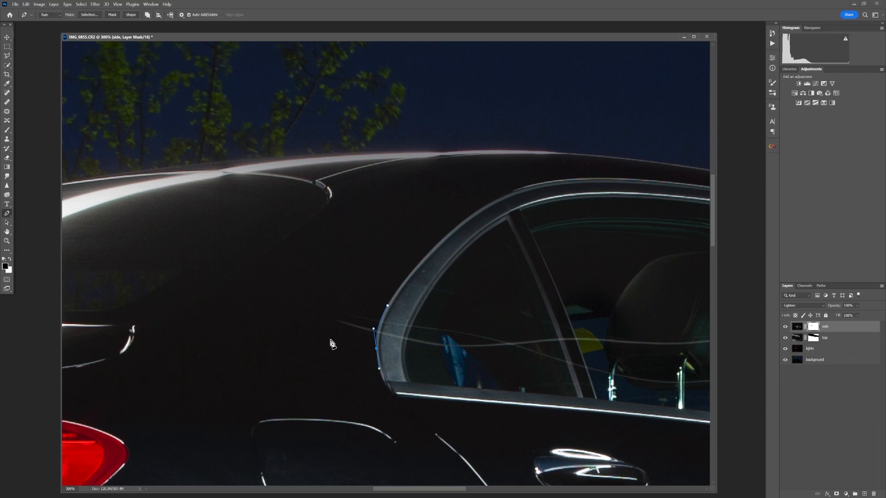
Step: Place Pen path points along the rear window edge and door pillar glass
click(387, 306)
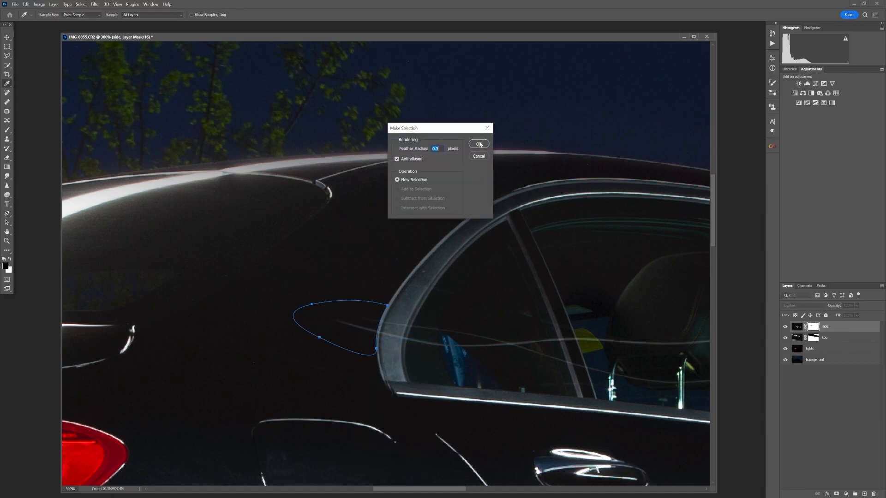
click(478, 144)
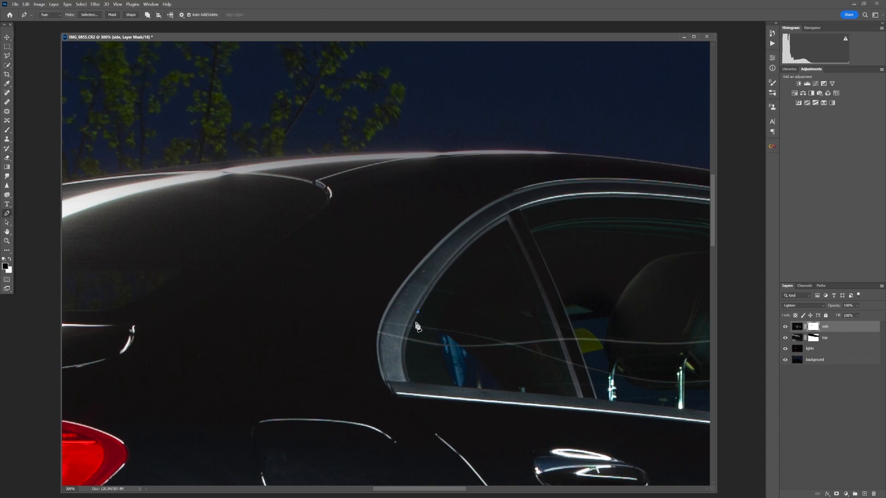
click(411, 384)
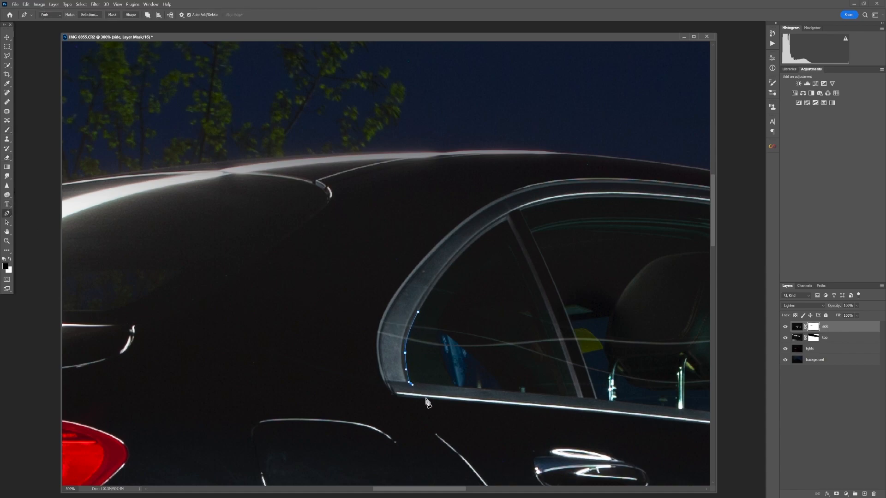
mouse_move(568, 402)
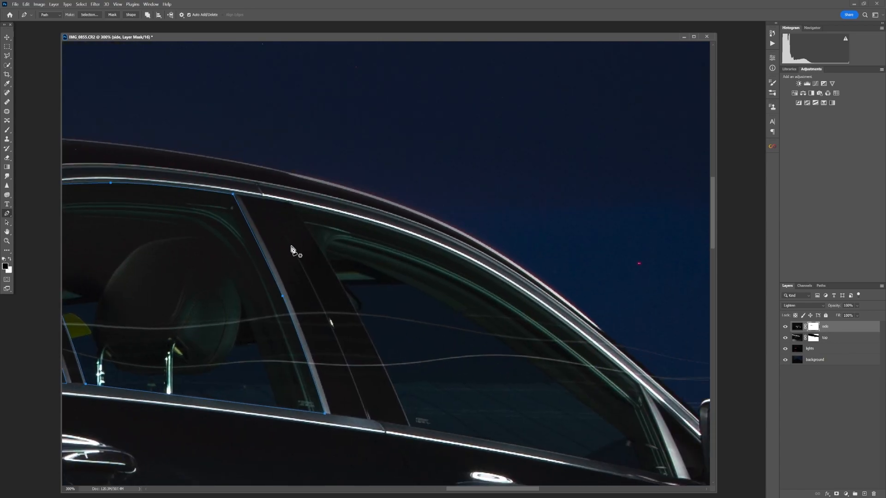
click(412, 429)
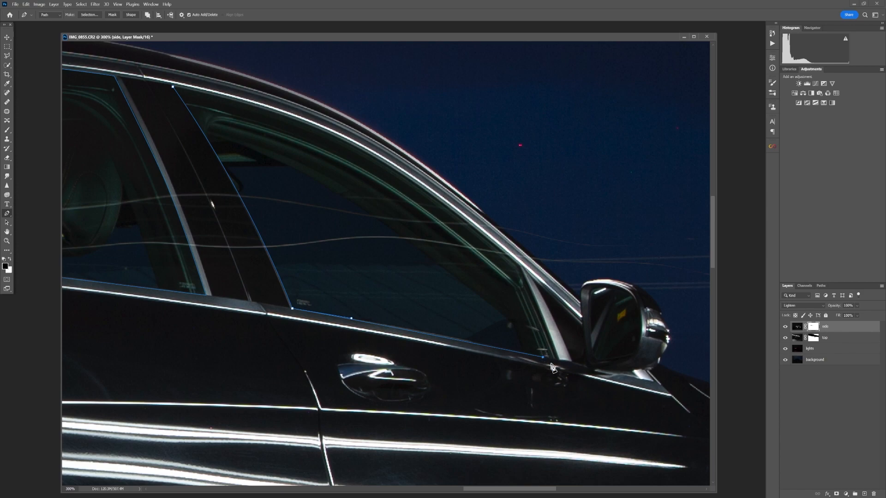
mouse_move(558, 365)
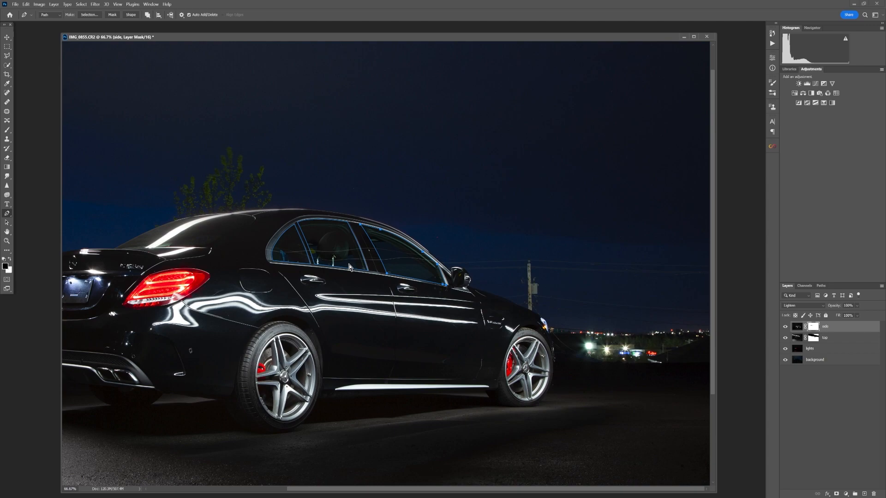
Step: Make a selection from the side-window path and save it as a new channel
click(7, 221)
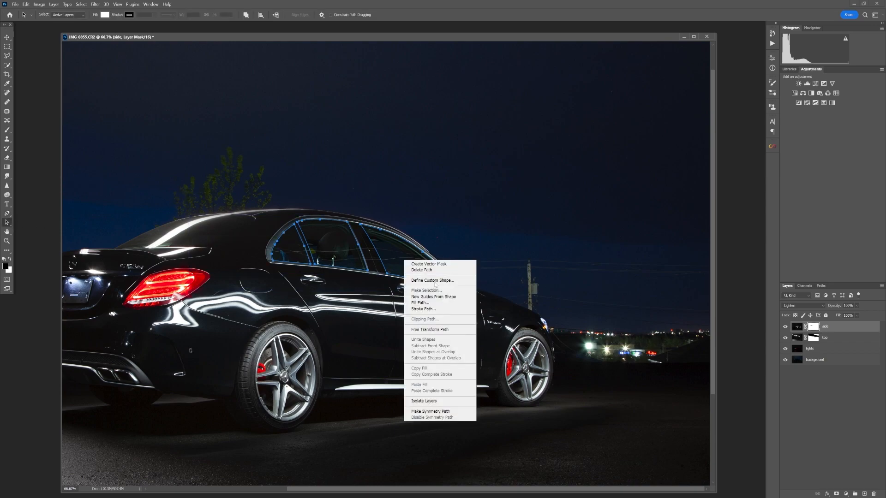
click(425, 290)
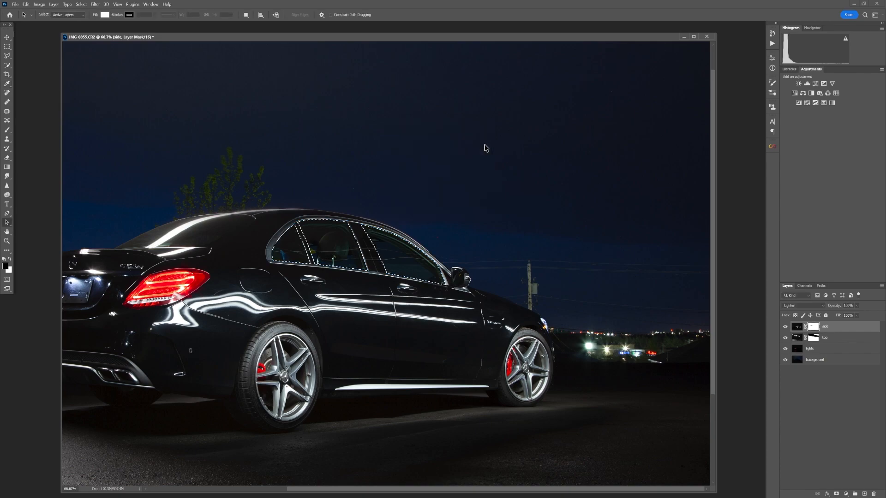
click(80, 4)
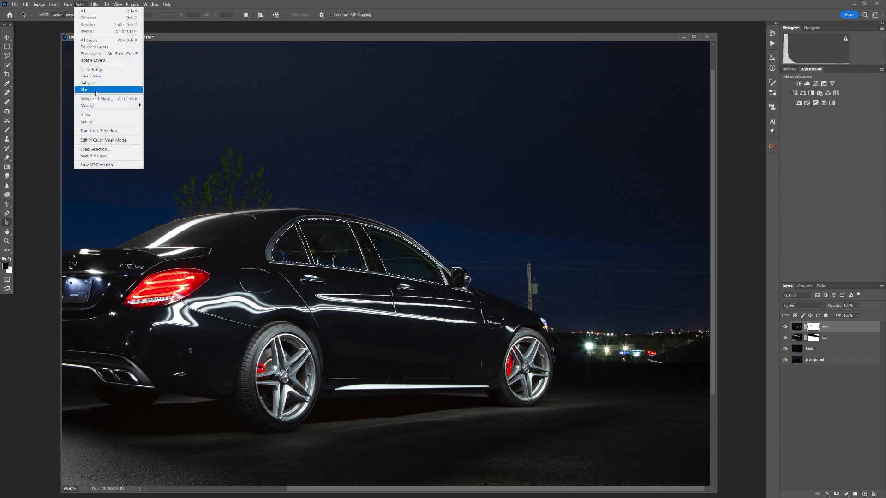
click(94, 156)
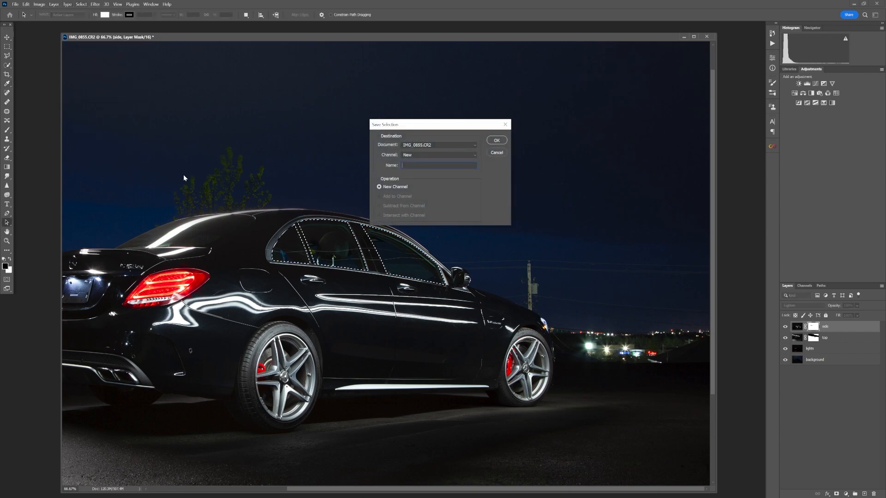
click(495, 140)
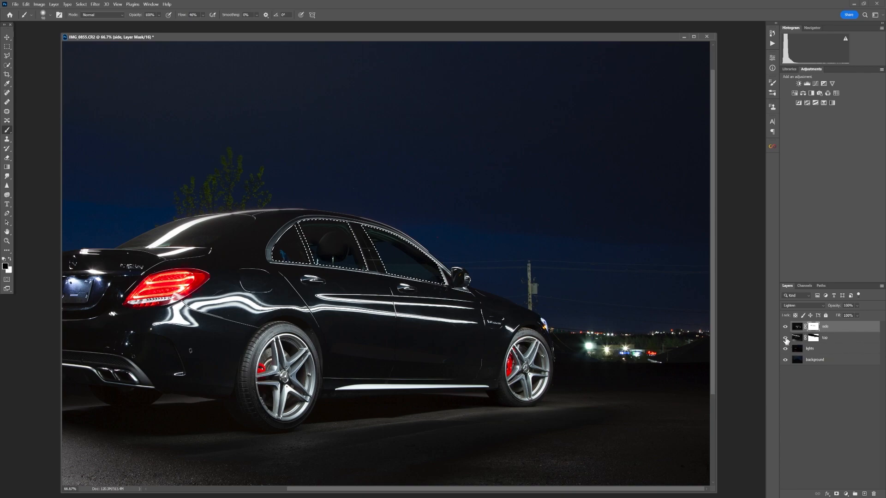
Step: Target the top layer's mask, paint the windows in, and deselect with Ctrl+D
click(785, 338)
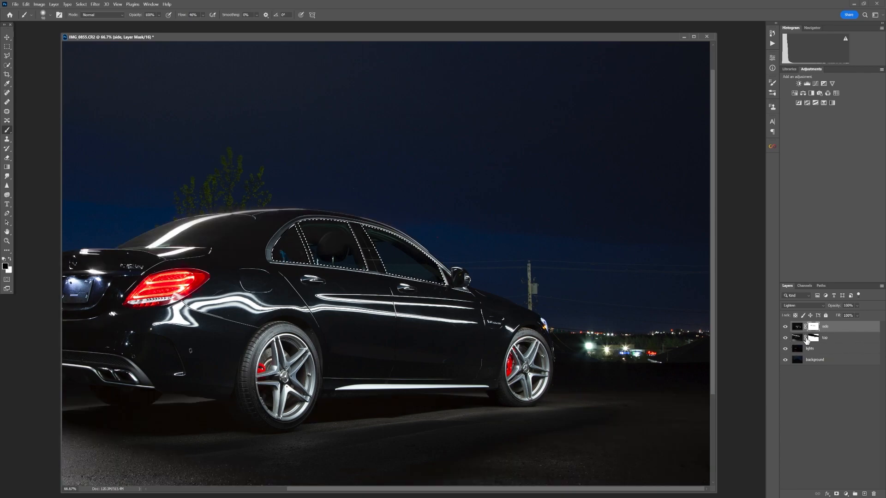
click(825, 337)
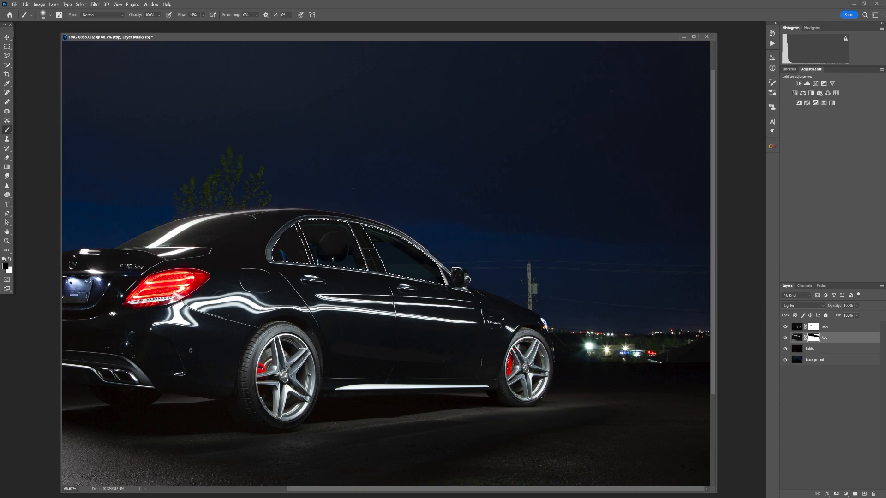
key(Ctrl+d)
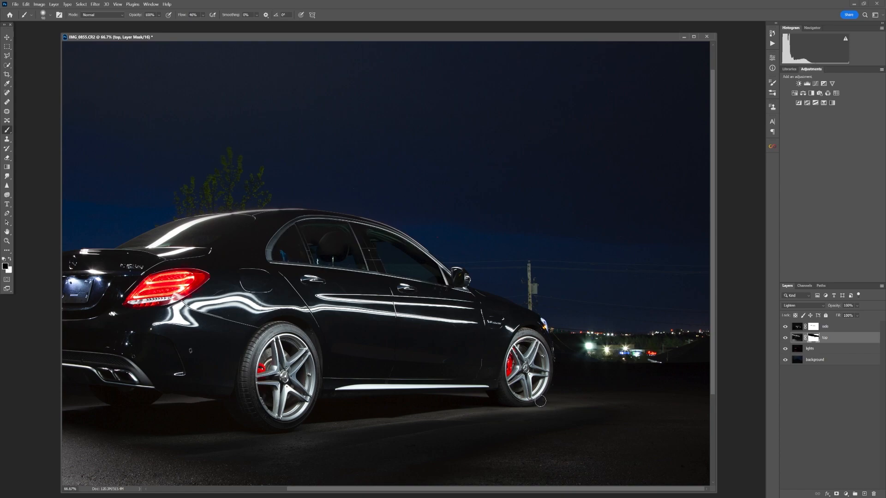
mouse_move(436, 469)
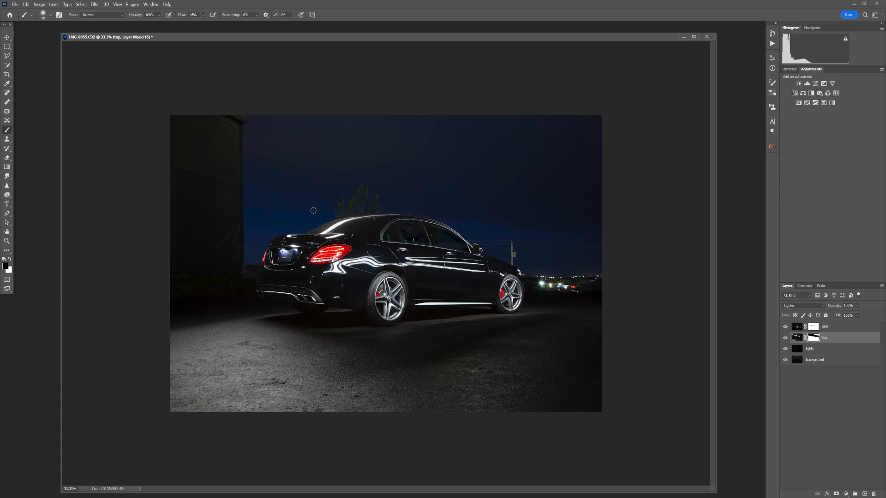
mouse_move(711, 176)
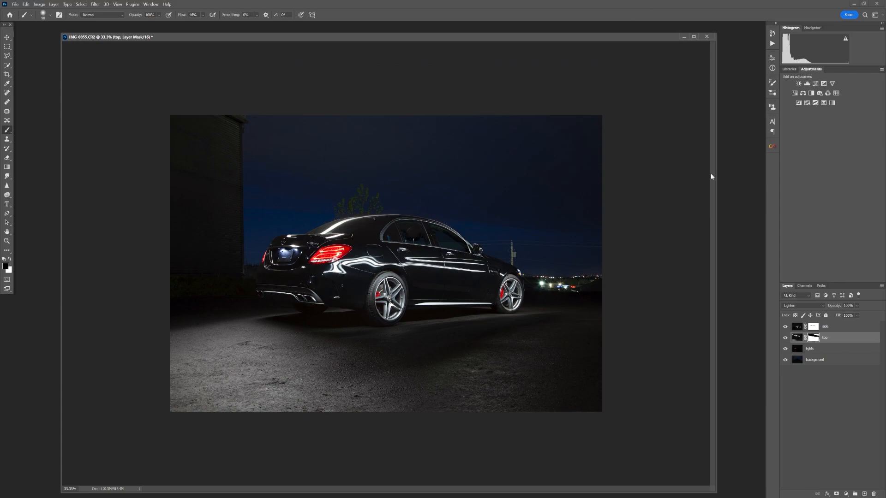
click(785, 338)
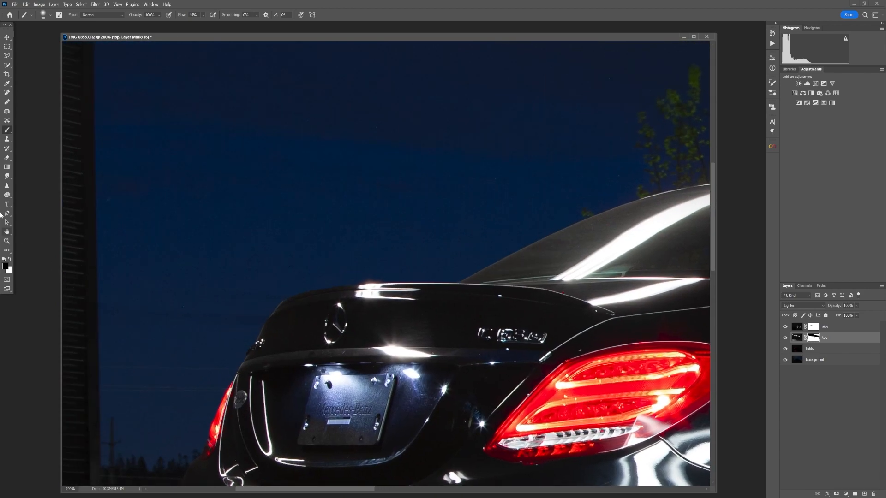
Step: Turn a Pen path along the rear spoiler into a 0.3-feathered selection
click(8, 213)
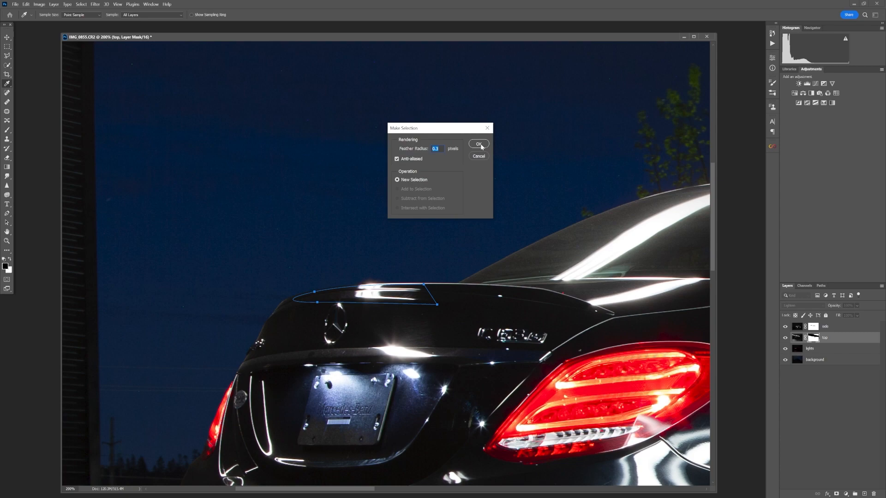
click(478, 144)
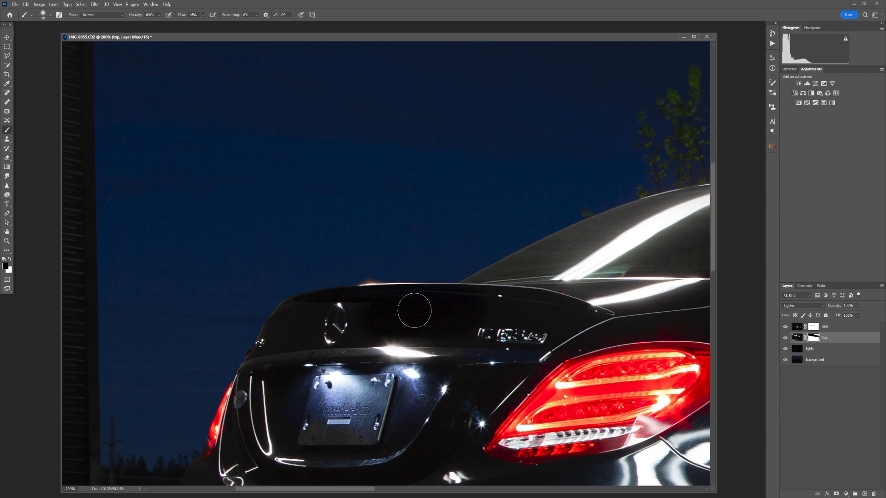
mouse_move(336, 315)
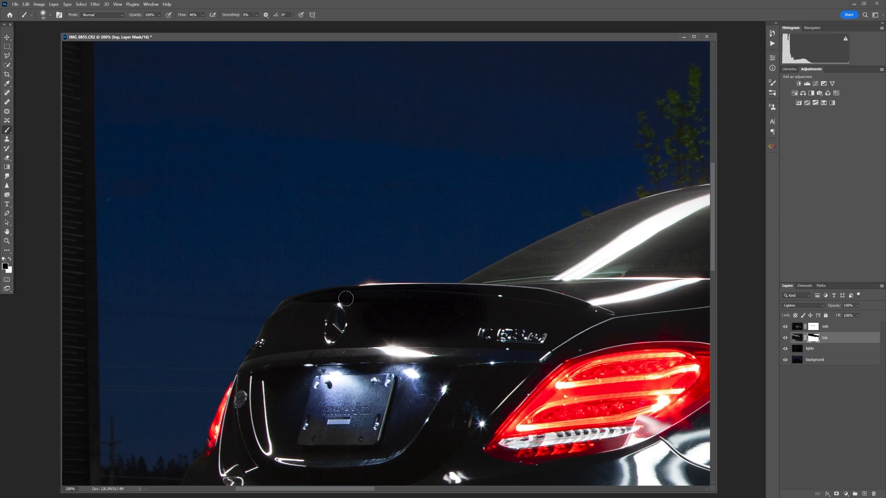
mouse_move(364, 329)
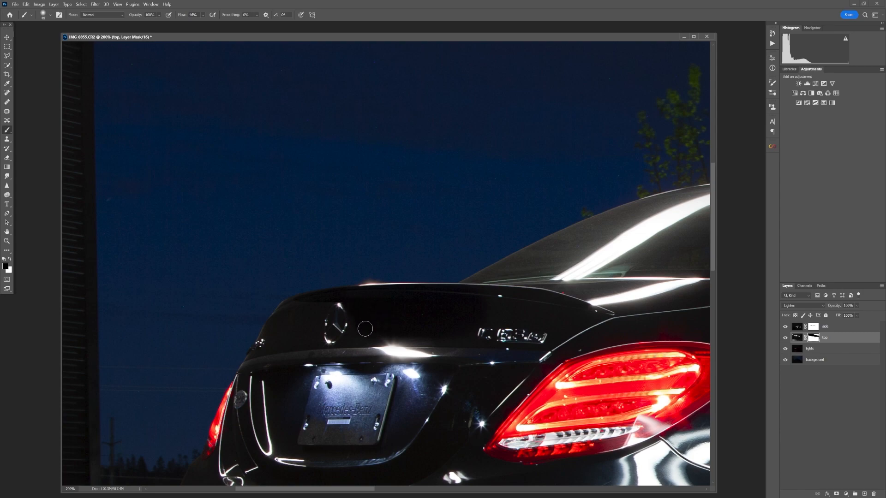
mouse_move(312, 305)
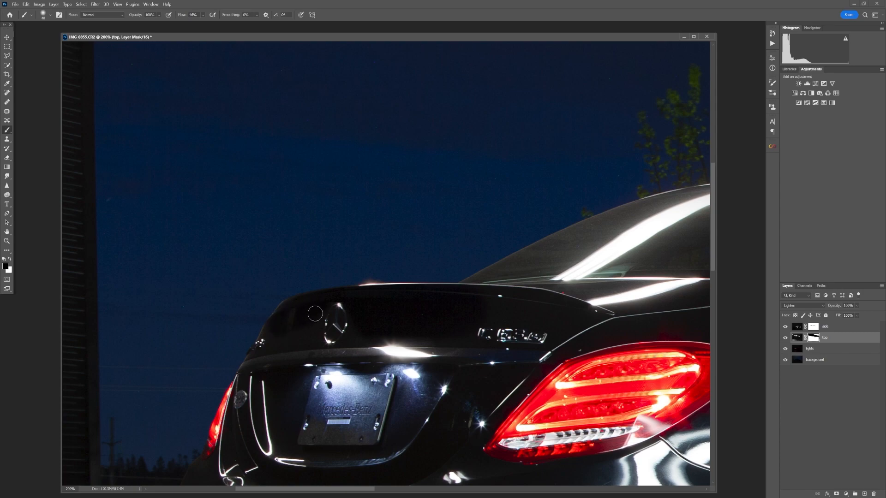
mouse_move(306, 338)
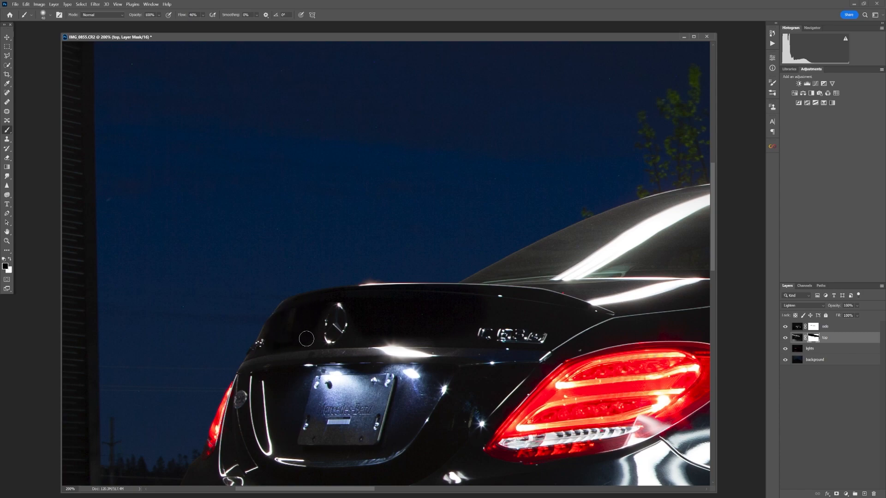
mouse_move(276, 345)
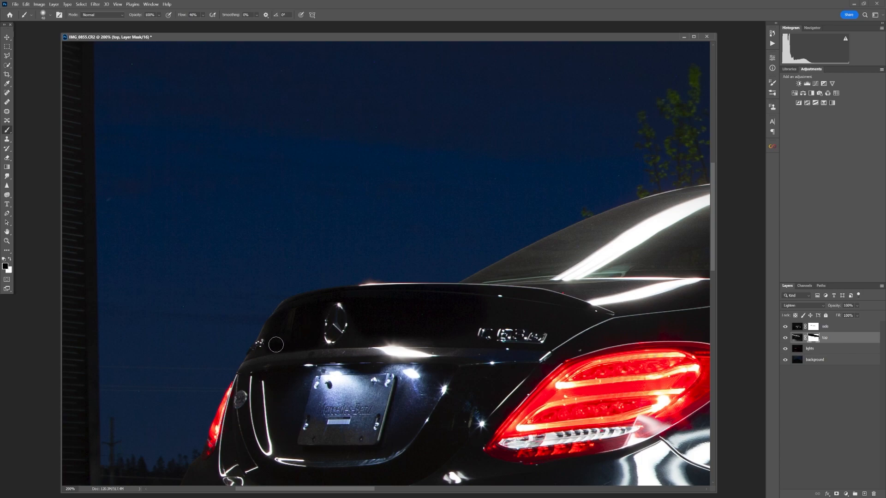
mouse_move(754, 420)
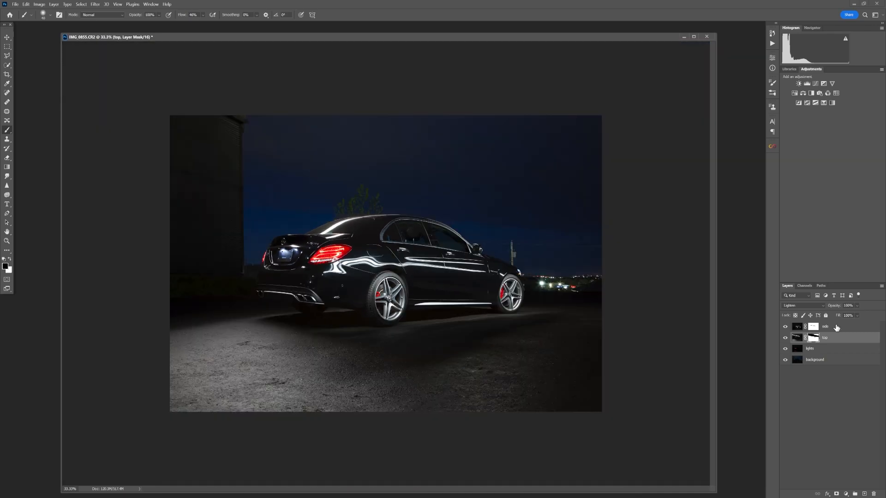
Step: Group all exposure layers into a group named 'car' and add a new layer
click(826, 327)
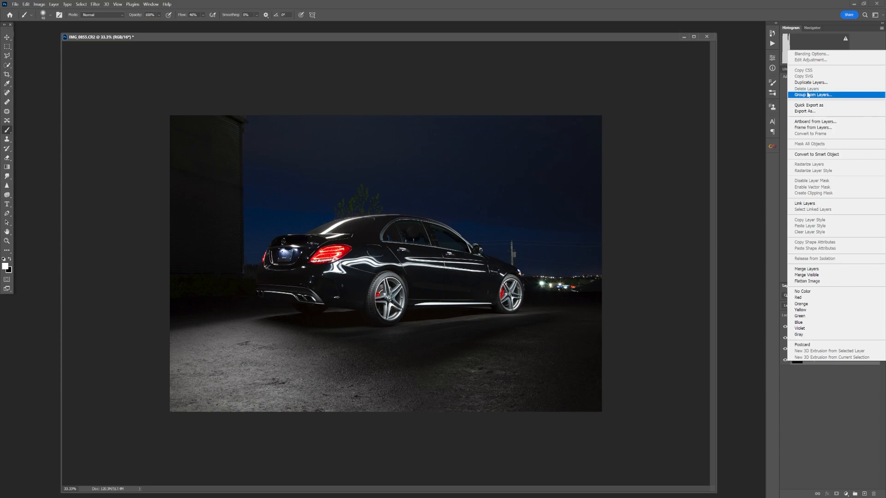
click(812, 94)
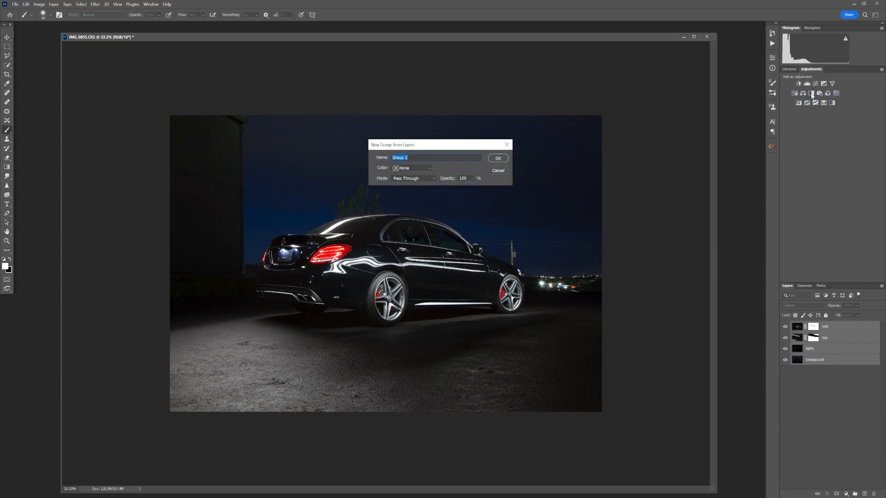
click(496, 158)
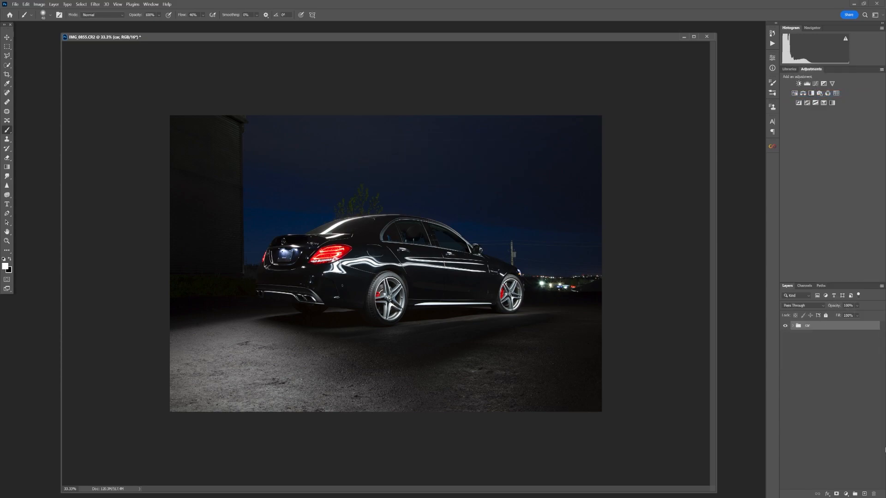
click(854, 493)
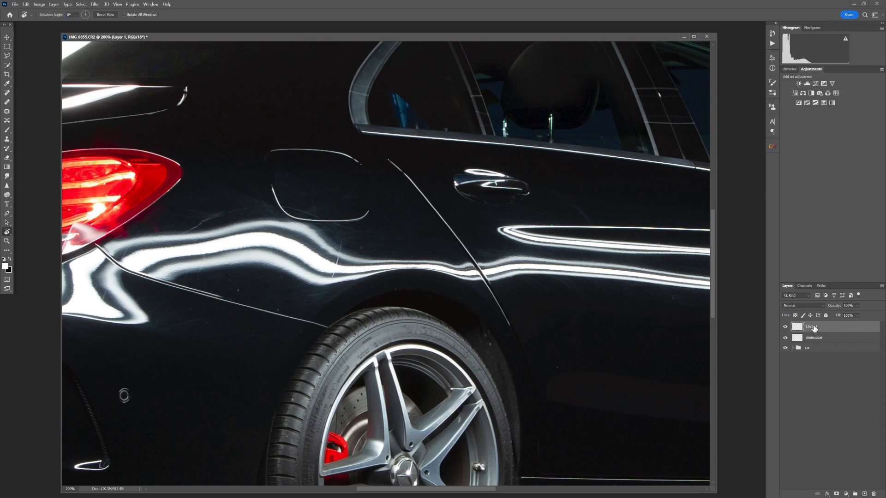
Step: Rename the new empty layer sitting above cleanupcar
double_click(813, 327)
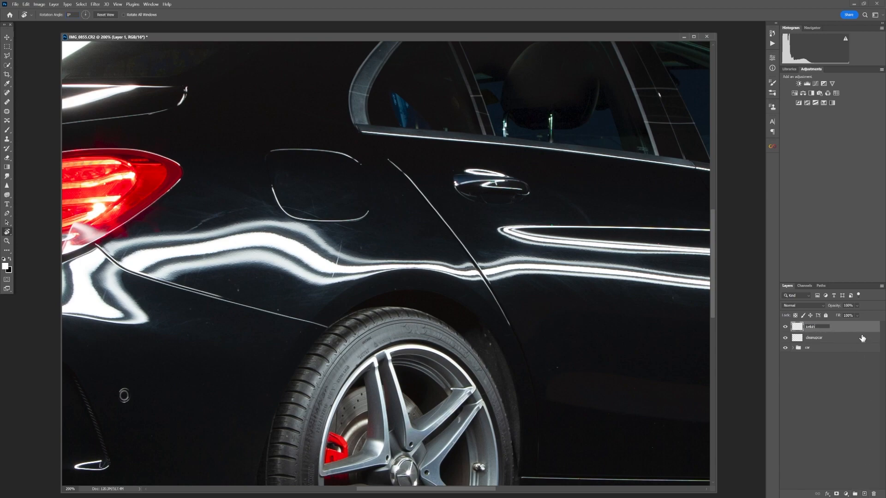
click(815, 337)
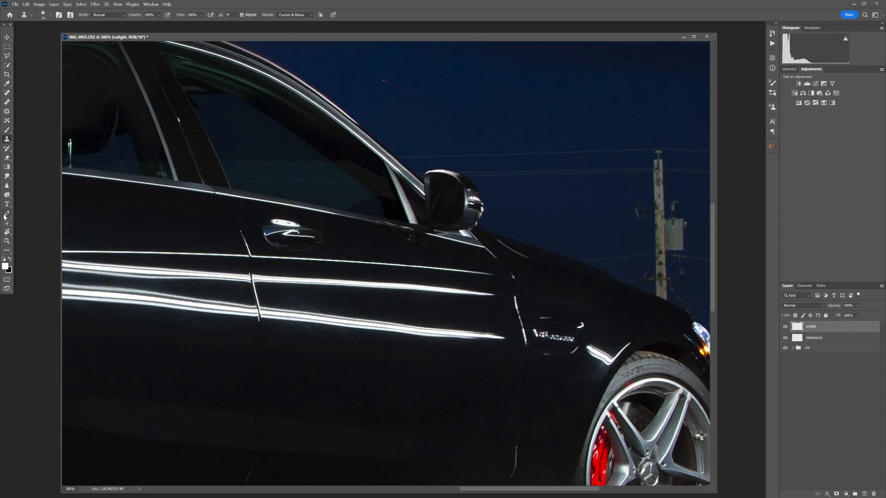
Step: Trace the door edge below the mirror with the Pen and convert the path into a selection
click(7, 214)
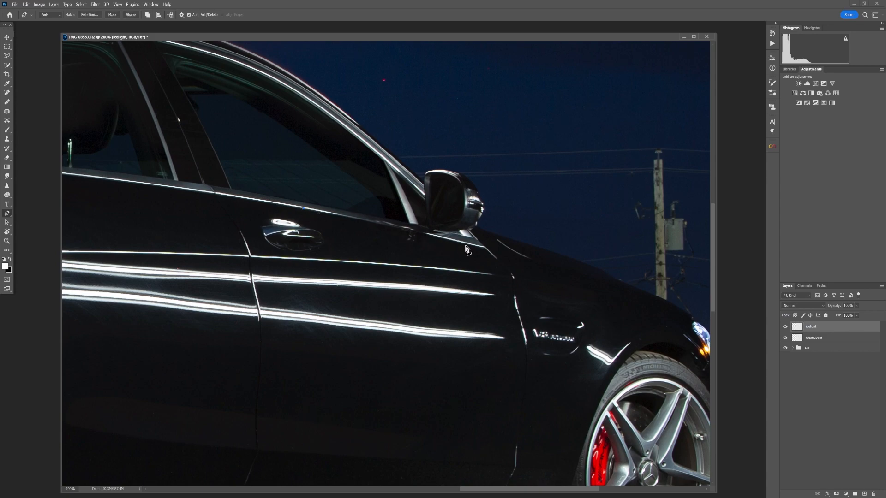
click(479, 246)
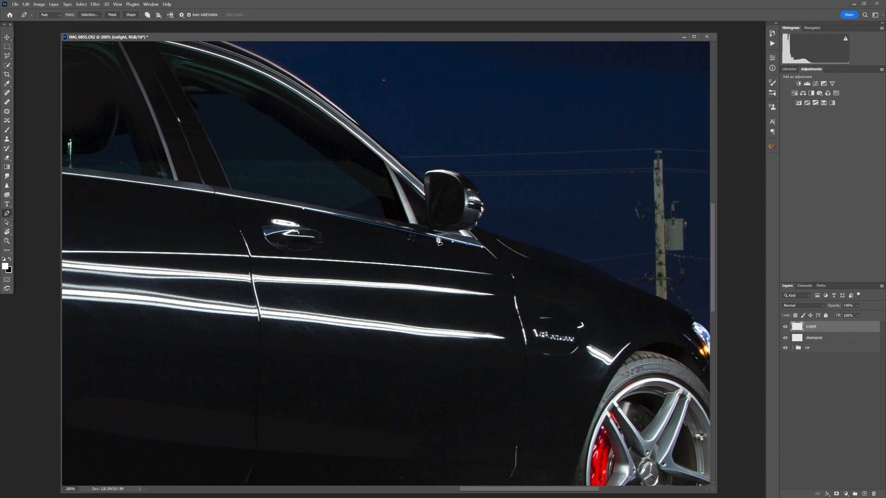
mouse_move(415, 234)
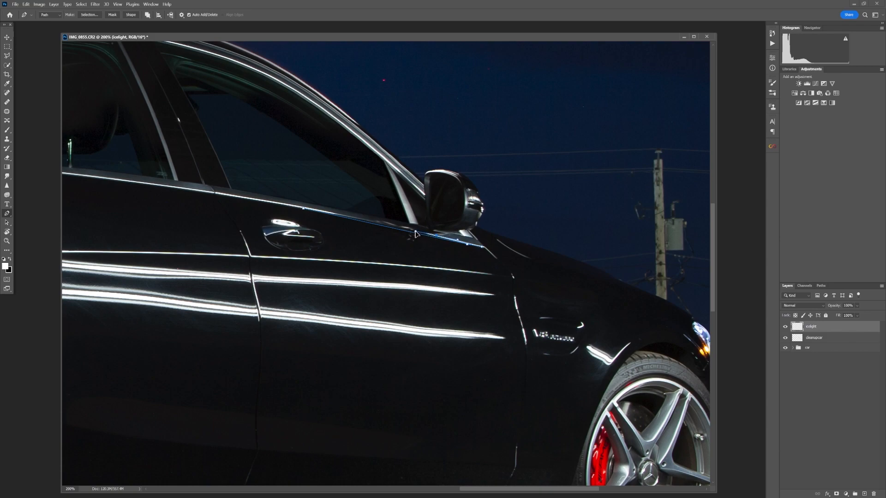
mouse_move(293, 210)
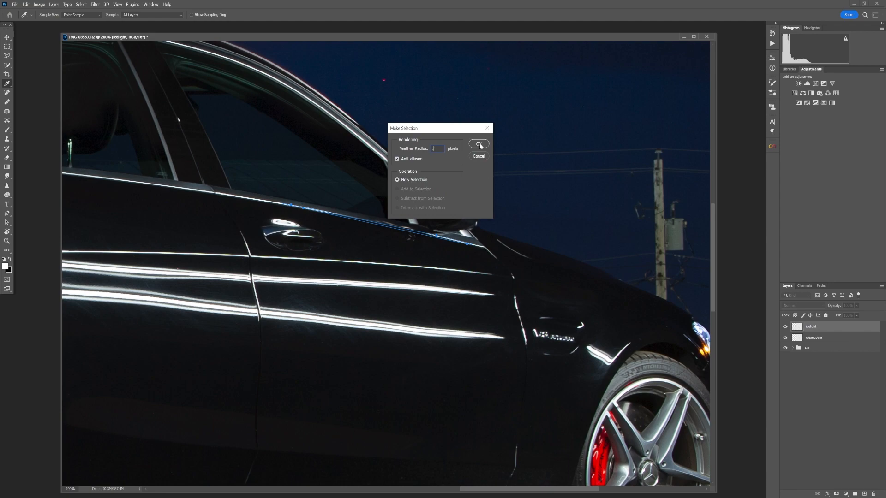
click(478, 144)
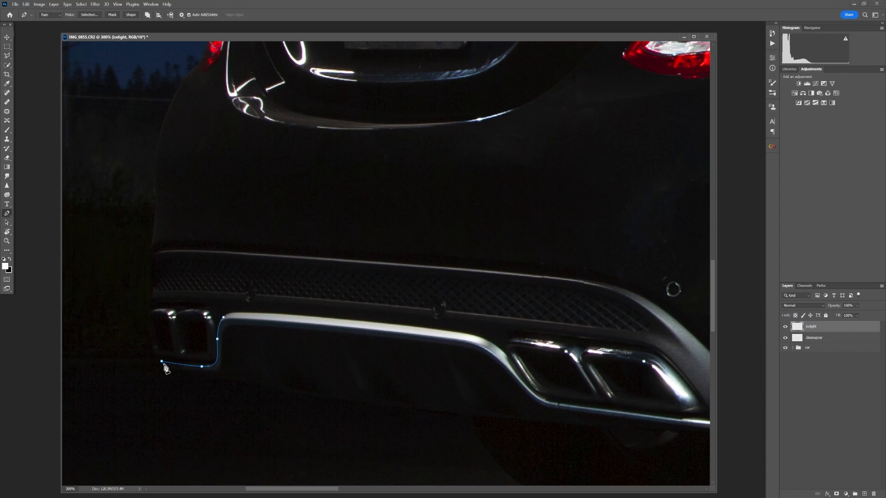
Step: Finish the rear diffuser's left-edge path and make it a selection
click(236, 369)
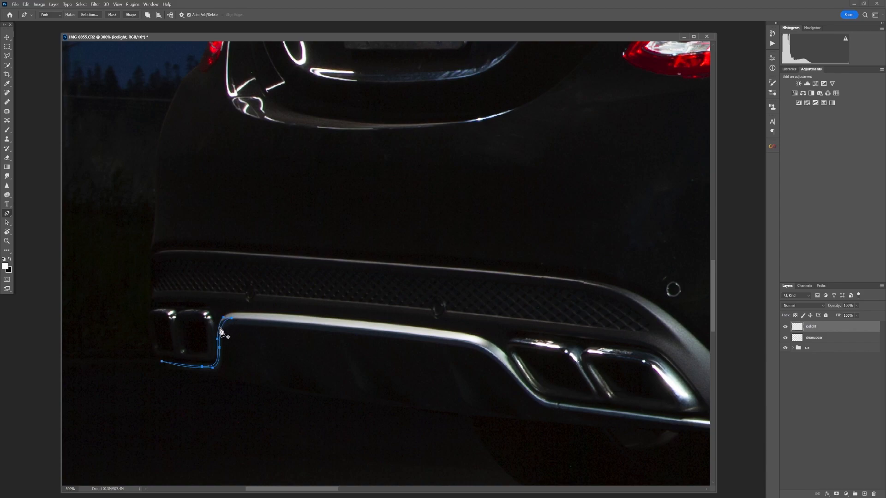
right_click(221, 331)
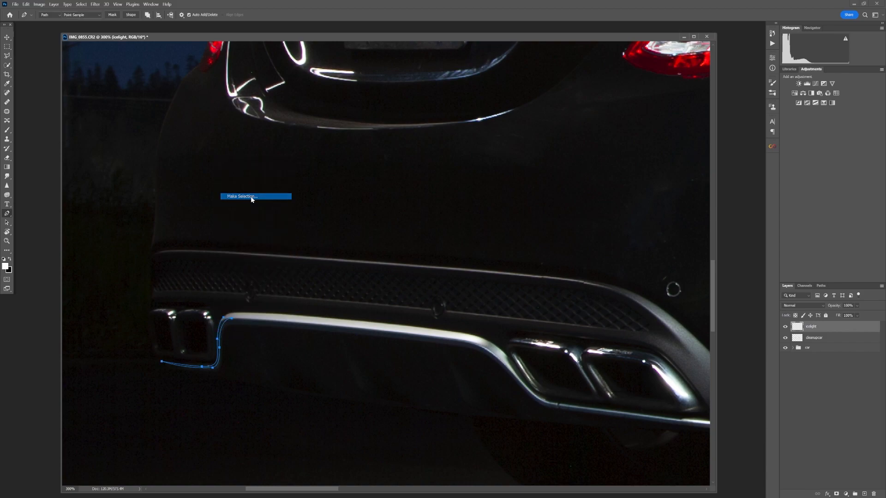
click(241, 196)
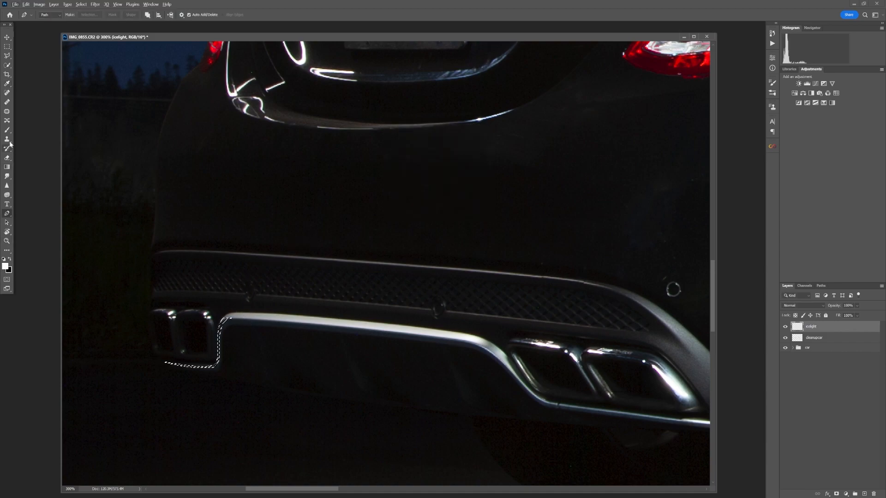
click(8, 139)
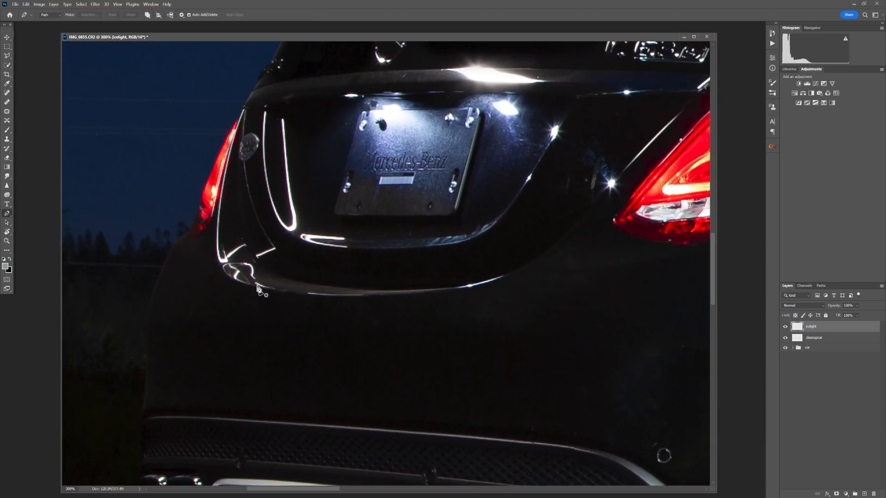
Step: Trace the trunk lid's lower edge and convert the path into a selection
click(424, 296)
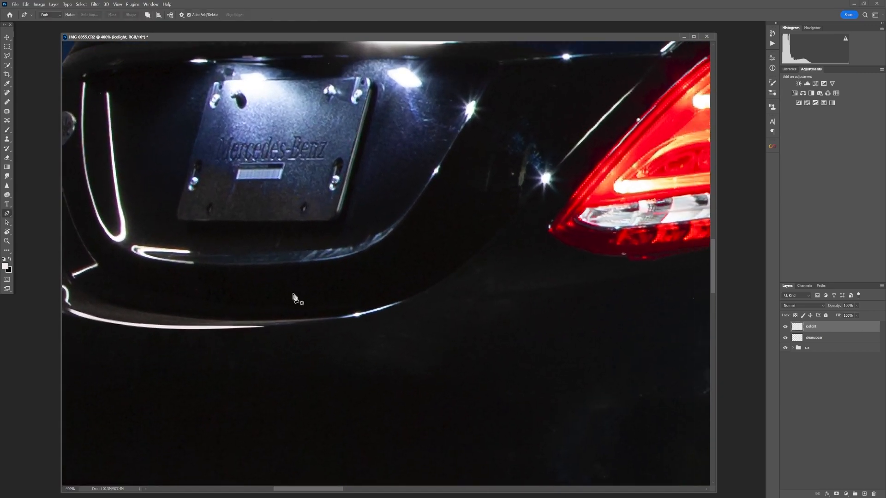
click(451, 290)
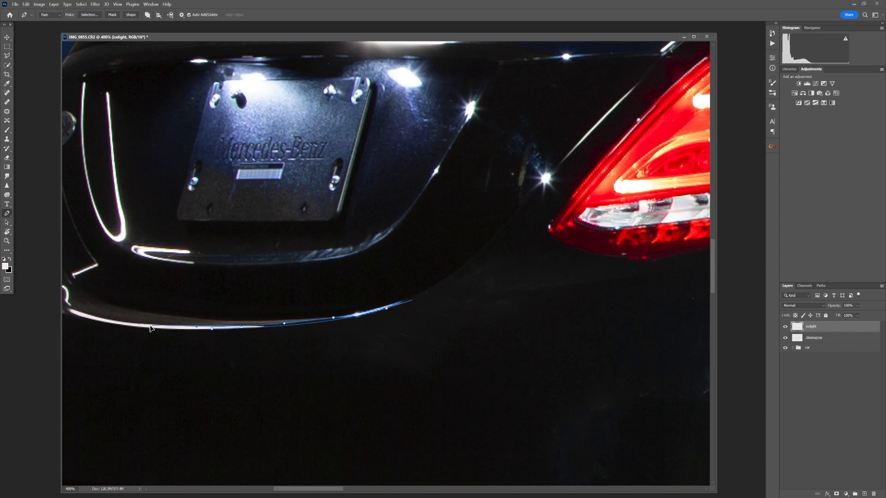
right_click(151, 329)
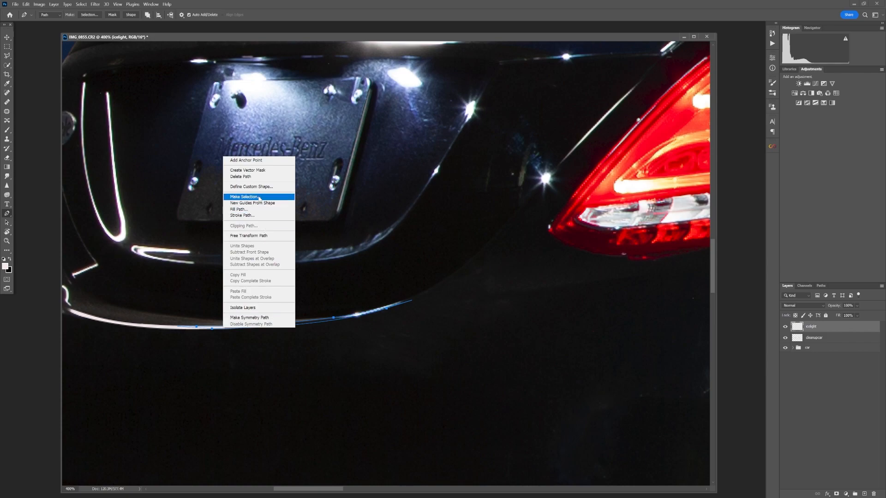
click(244, 197)
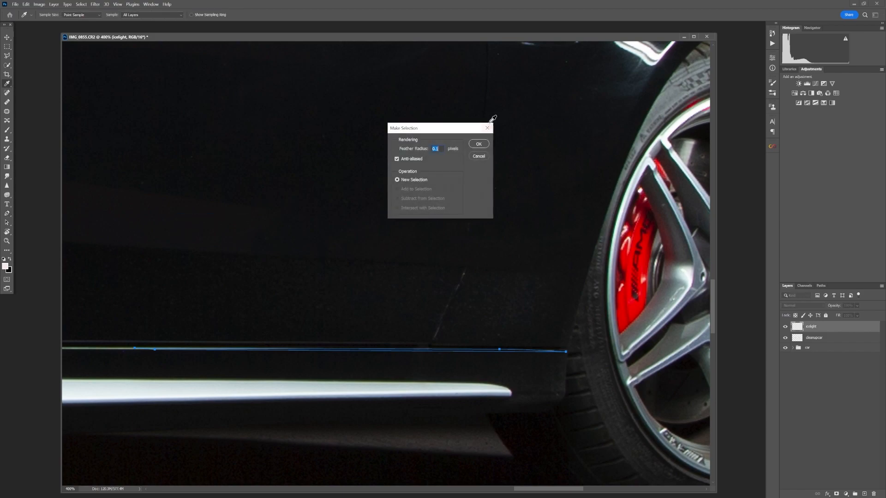
Step: Confirm the side skirt selection with a 0.1-pixel feather
click(478, 143)
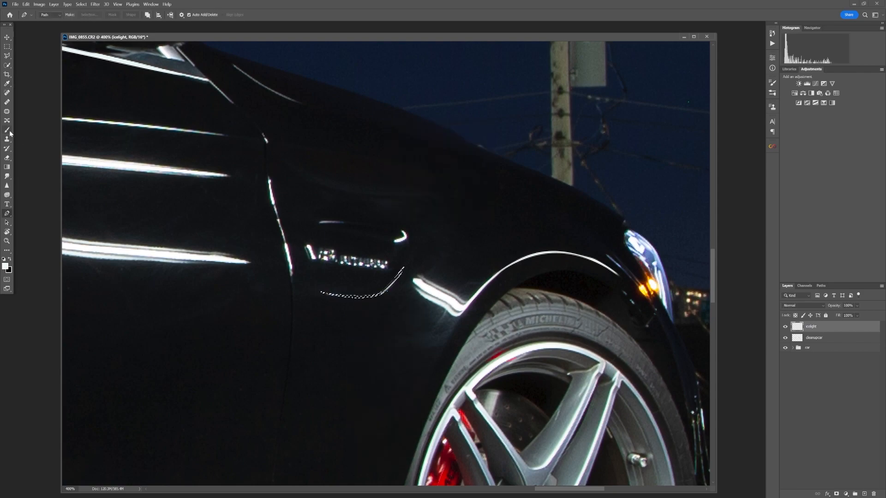
Step: Switch tools to select the highlight line above the fender badge
click(8, 130)
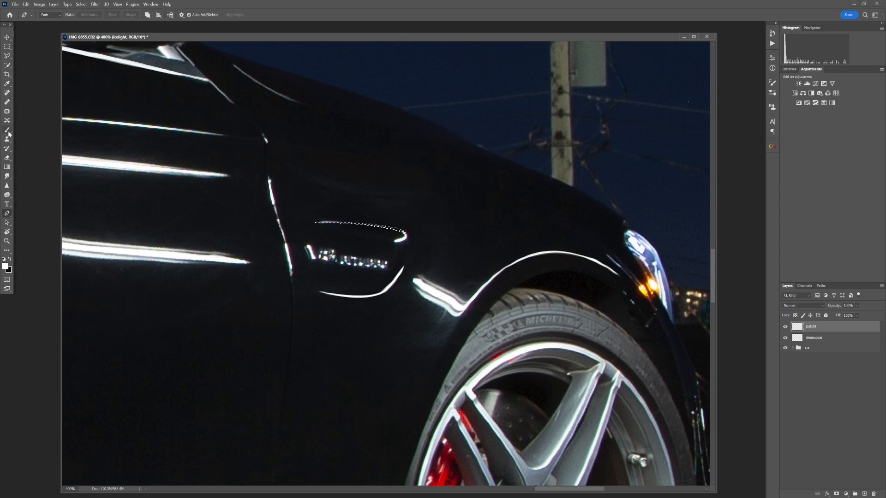
click(7, 129)
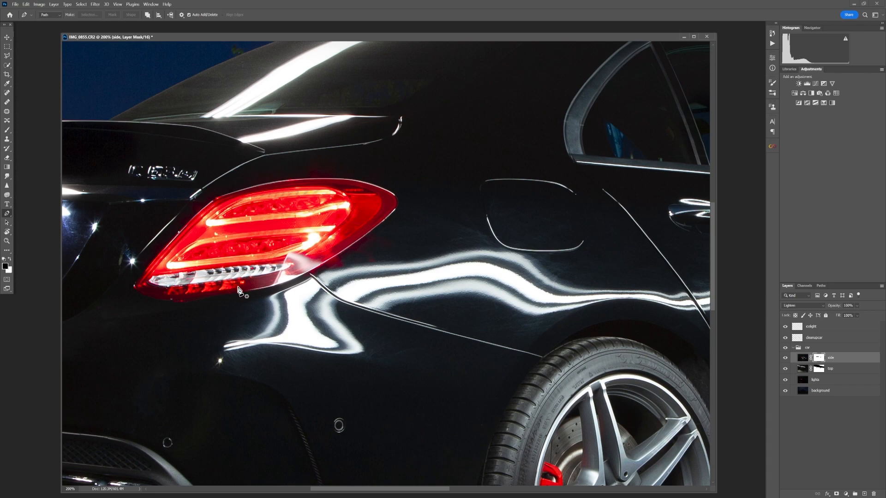
Step: Make a 0.3-feathered tail-light selection and paint out the reflection on the side mask
click(401, 208)
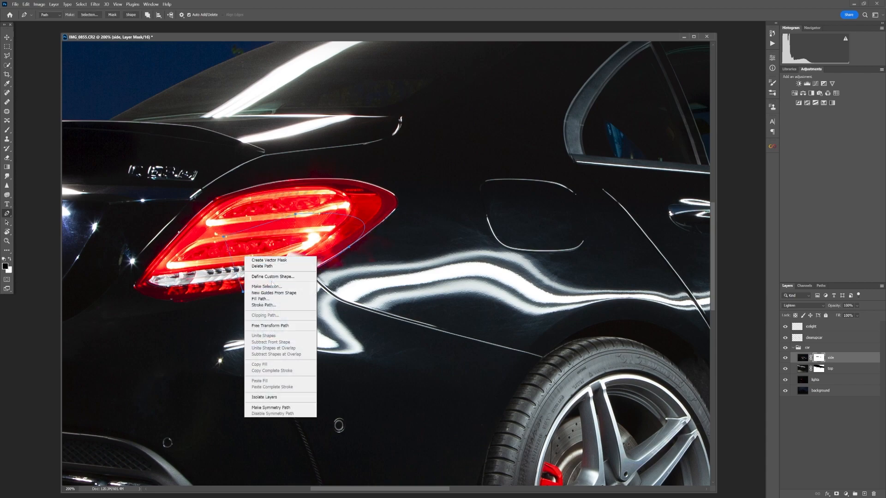
click(266, 287)
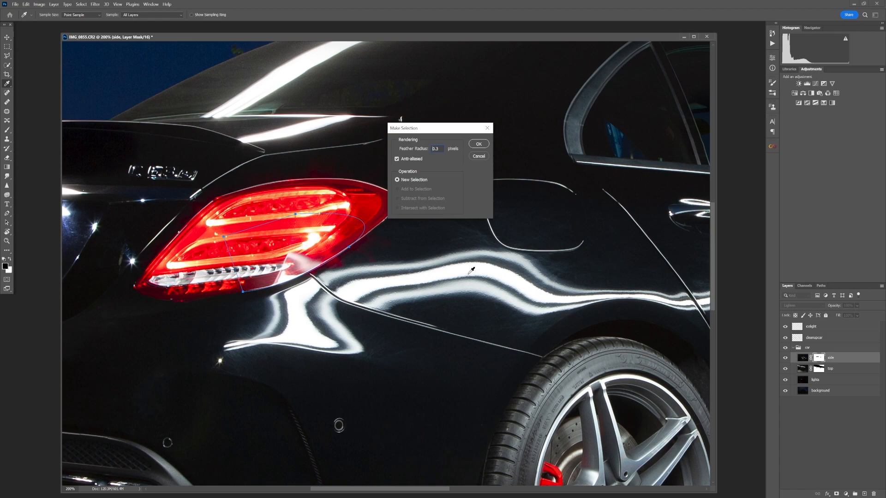
click(478, 144)
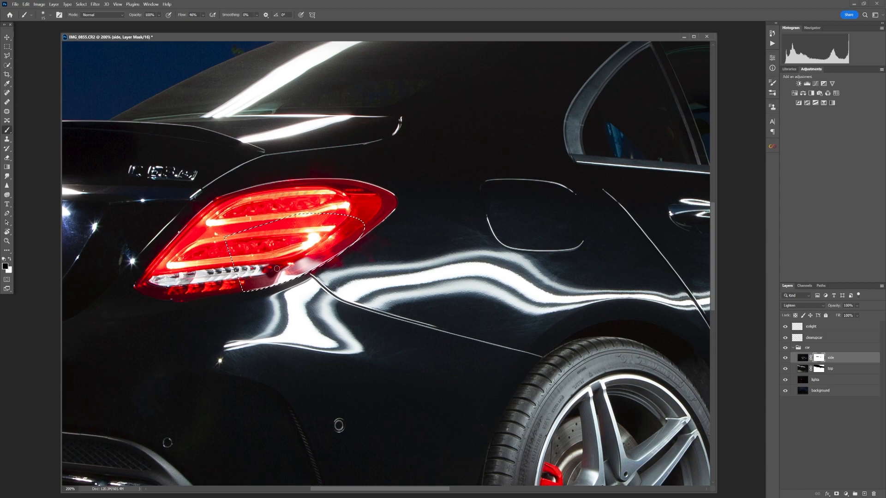
click(296, 266)
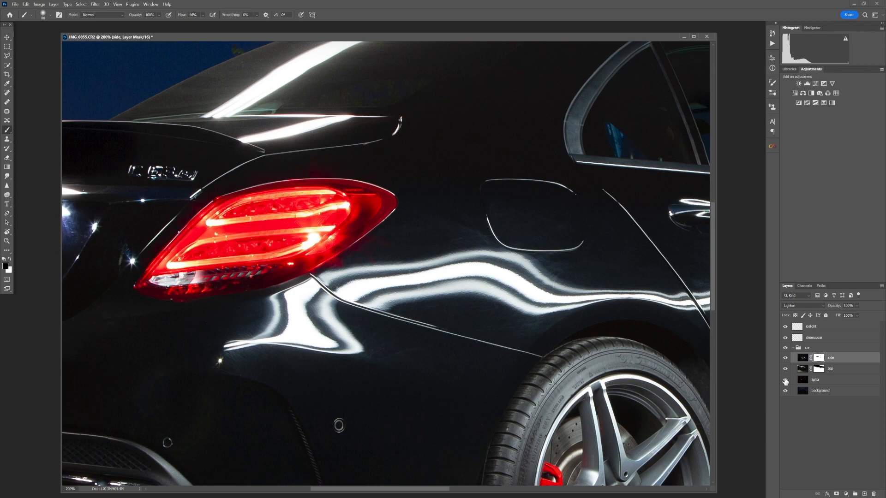
click(785, 380)
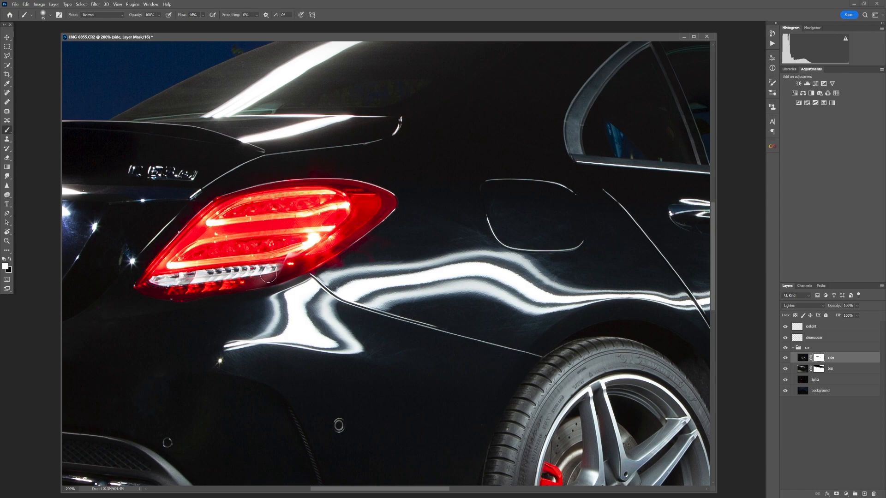
mouse_move(278, 248)
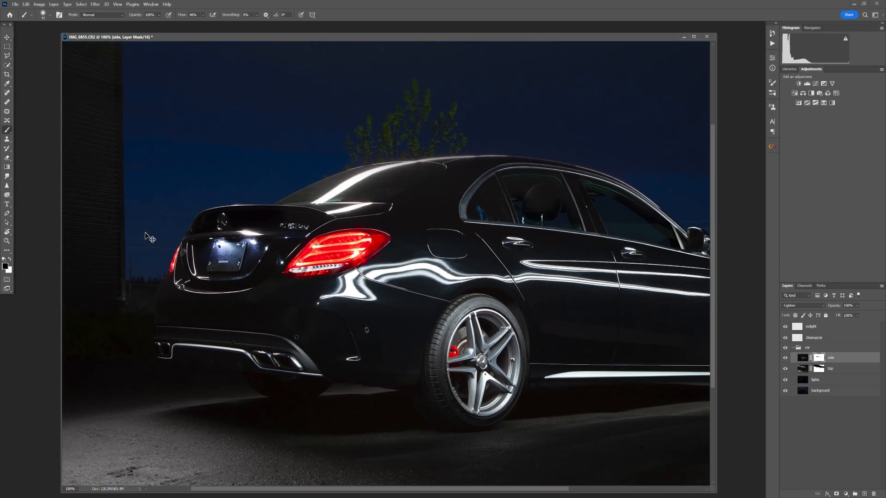
Step: Trace the rear glass's lower edge and make it a selection with 0.2 px feather
key(ctrl+minus)
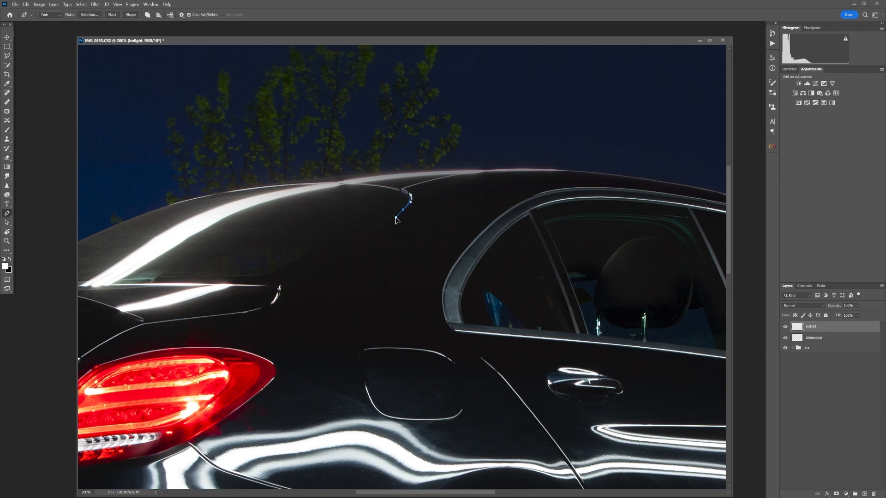
click(322, 273)
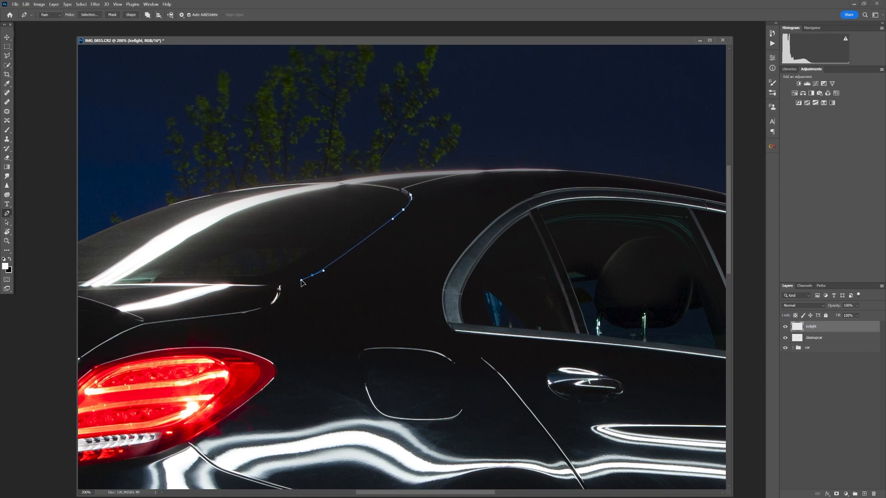
click(234, 287)
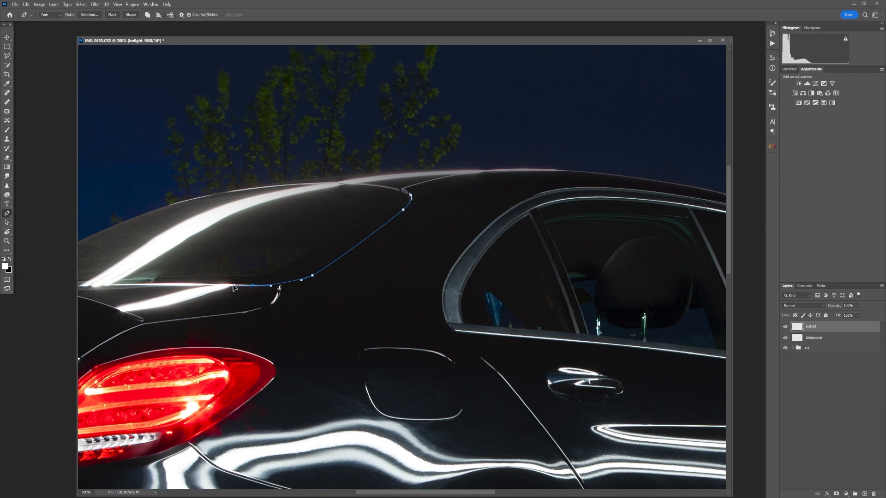
click(233, 287)
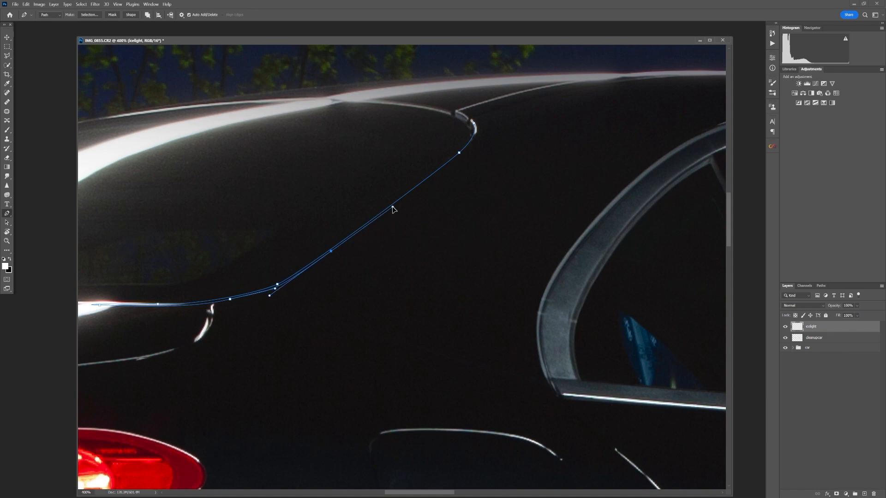
click(474, 141)
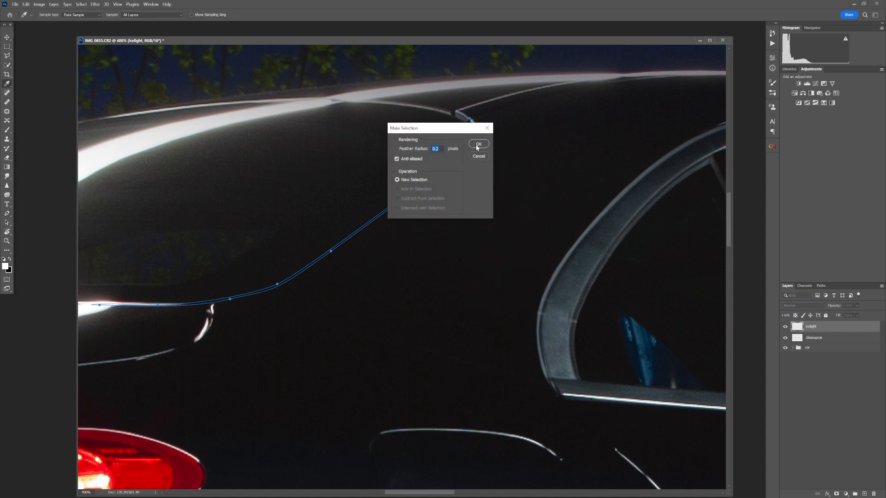
click(478, 143)
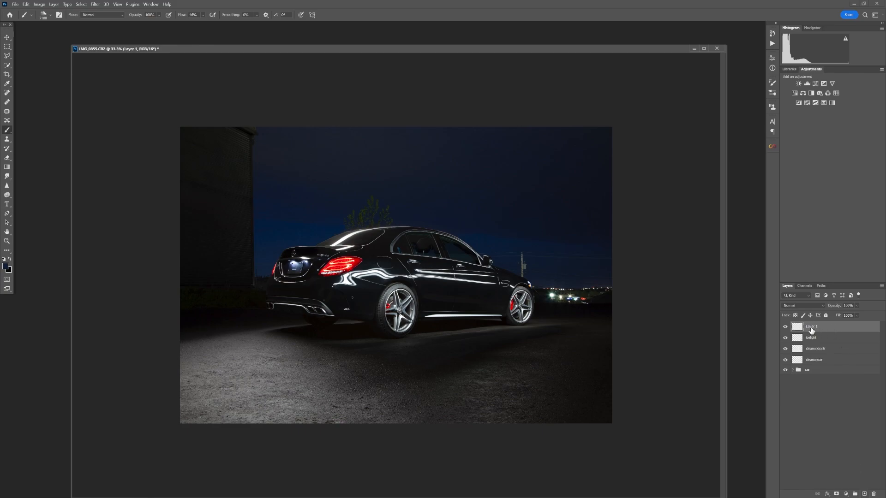
Step: Rename the layer 'smoke', Gaussian Blur it about 109 px, and set opacity to 47%
double_click(810, 327)
text(smoke)
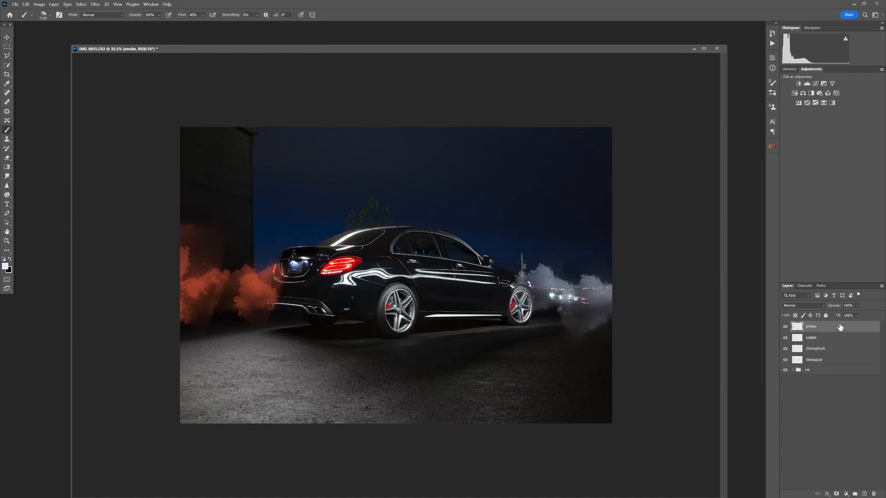
click(94, 4)
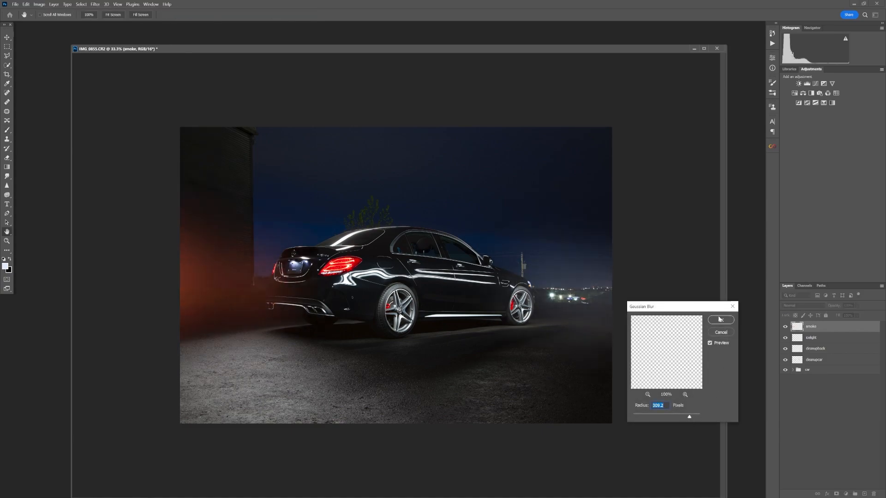
click(720, 320)
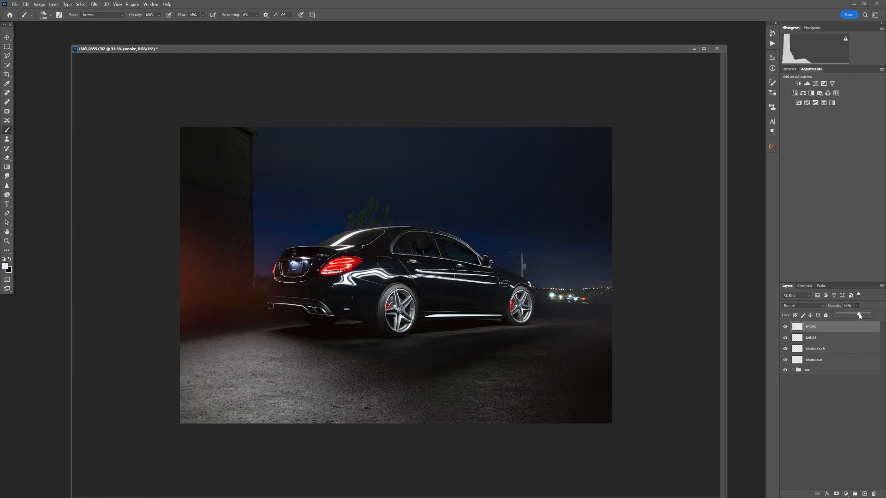
click(858, 315)
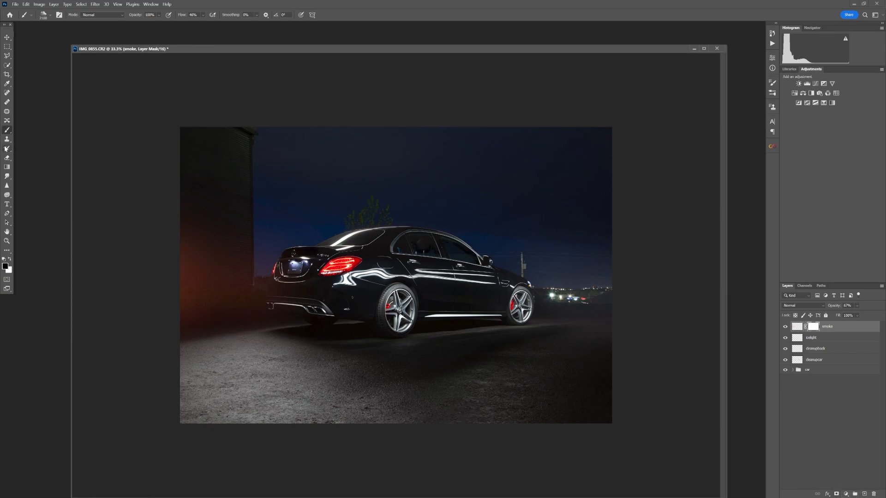
Step: Target the smoke layer mask to paint out the glow in the lower corners
click(58, 15)
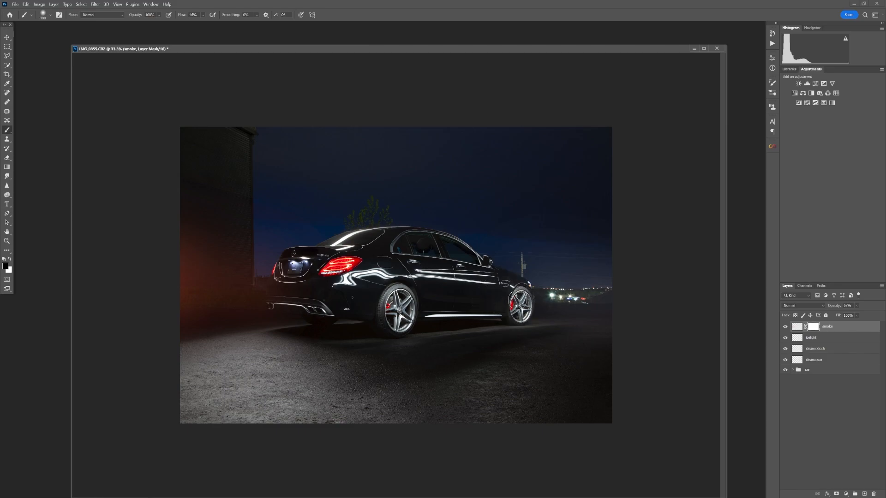
mouse_move(491, 304)
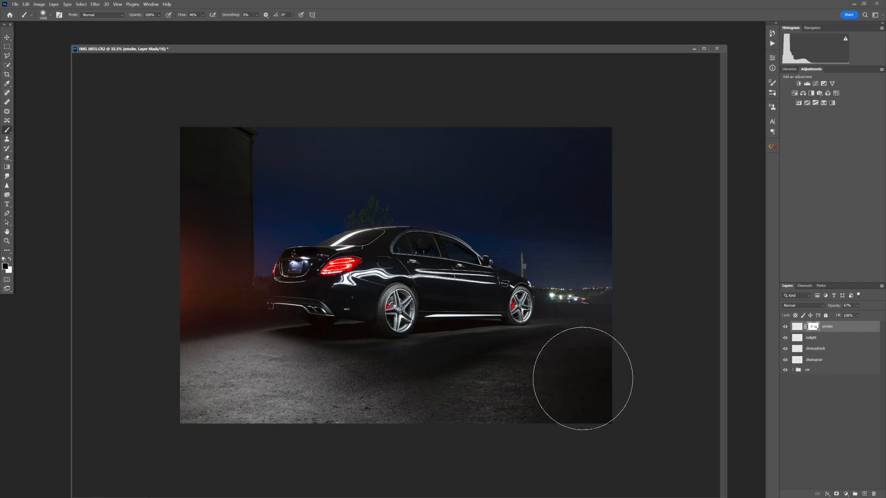
mouse_move(282, 375)
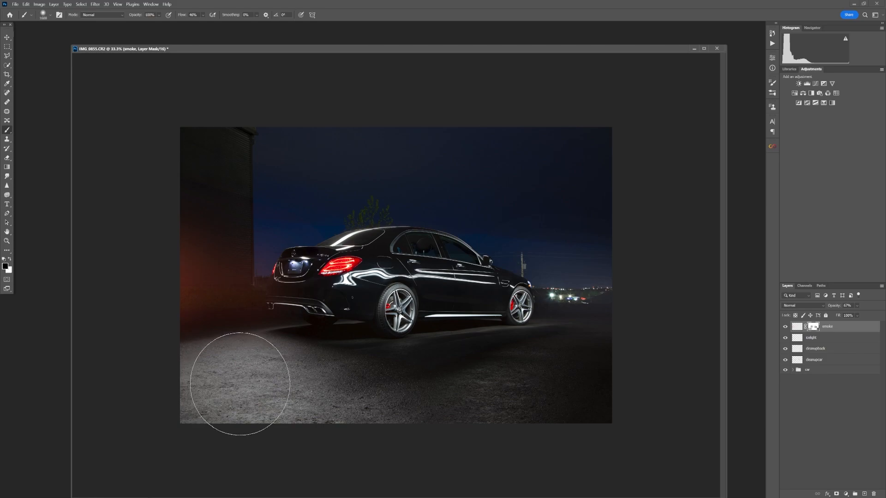
mouse_move(526, 432)
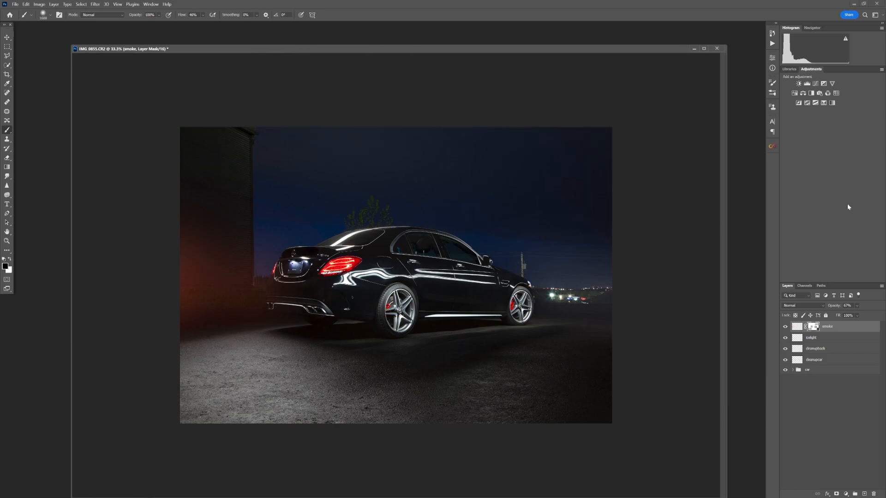
mouse_move(871, 484)
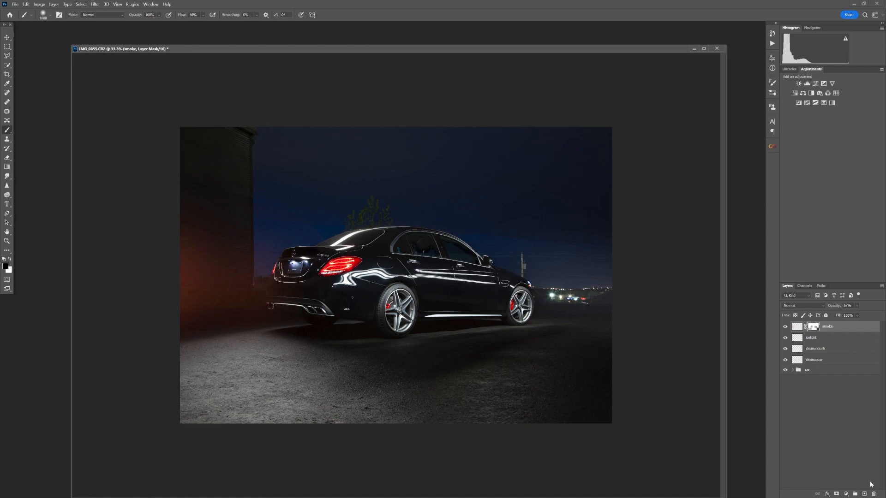
Step: Add a new layer above the smoke, set it to 10% opacity, and compare its visibility
click(857, 493)
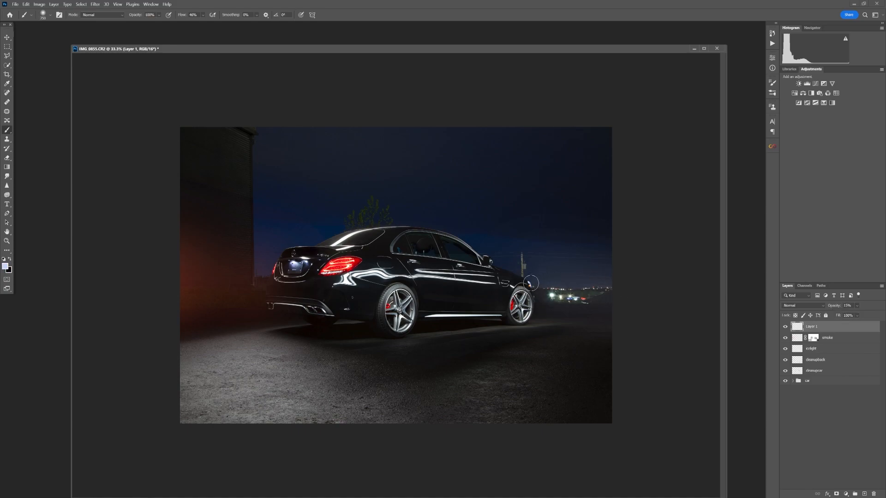
mouse_move(541, 282)
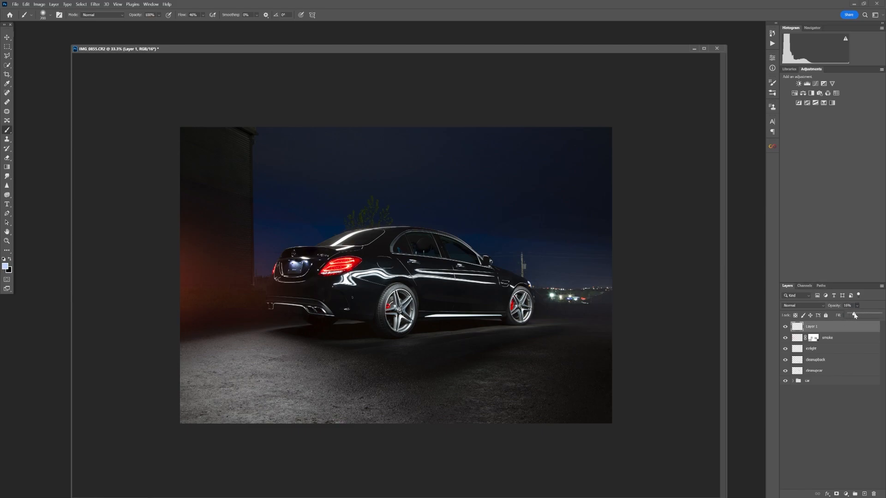
click(854, 315)
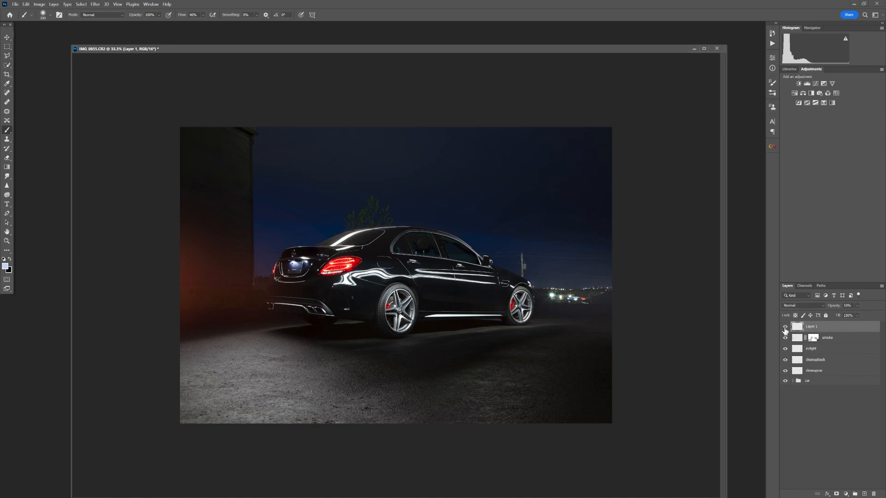
click(785, 327)
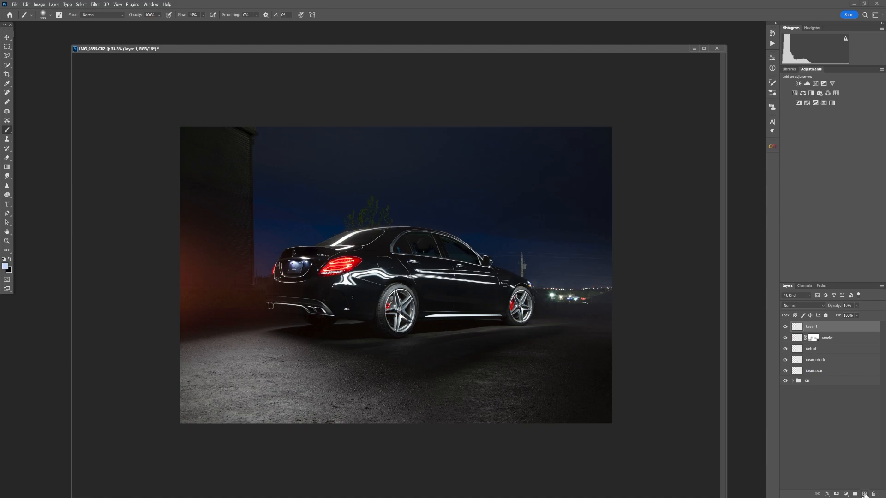
click(846, 493)
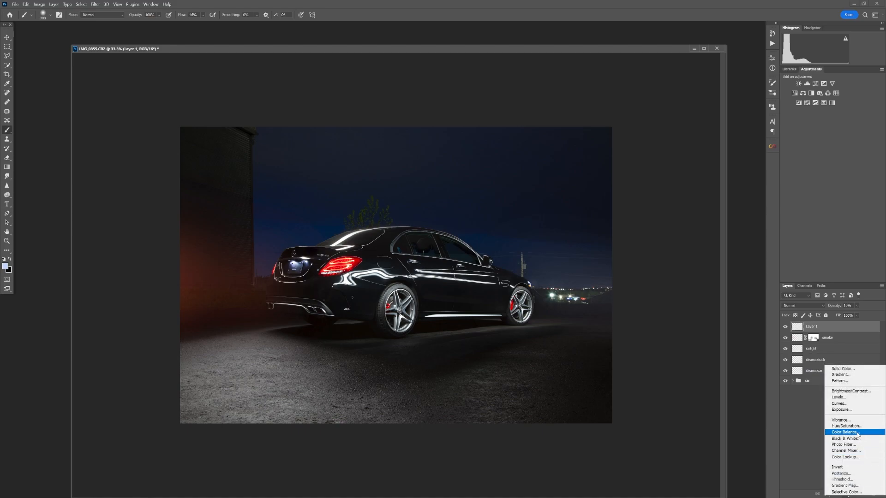
Step: Add a Color Balance adjustment shifting the shadows slightly blue, toggling it to compare
click(844, 432)
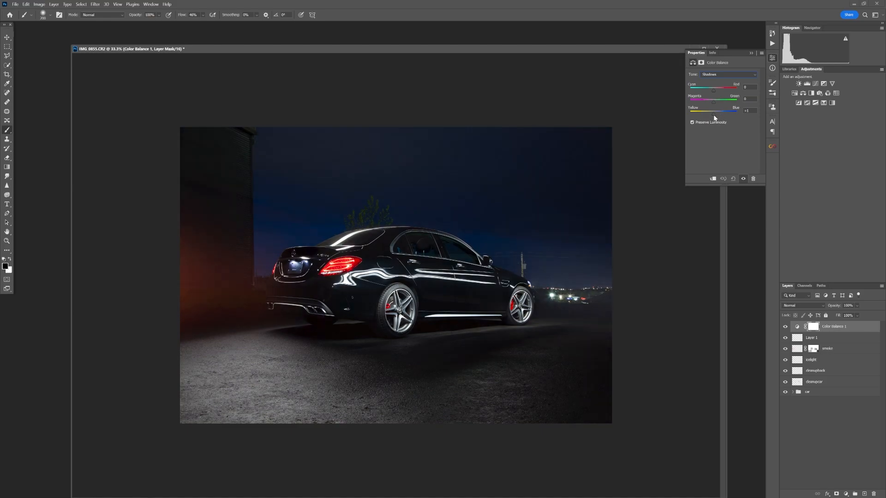
click(785, 327)
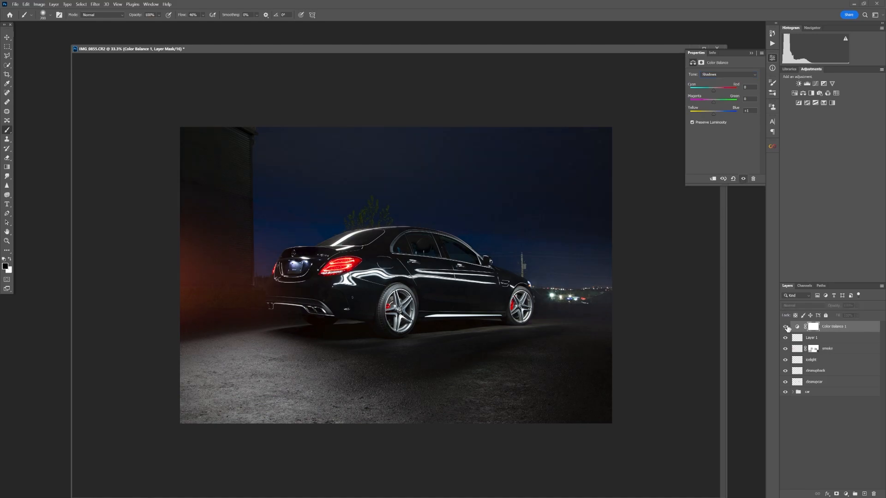
click(813, 337)
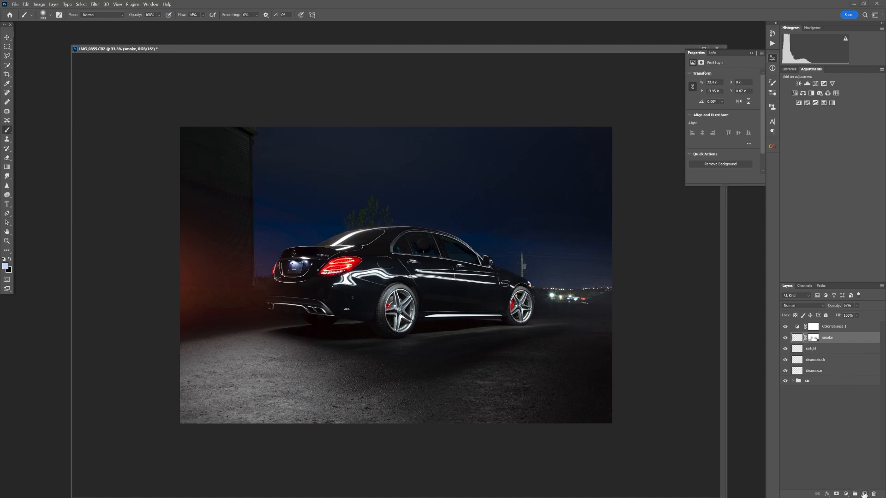
Step: Add a new layer named 'headlight' and convert the traced beam path into a selection
click(863, 494)
text(headlight)
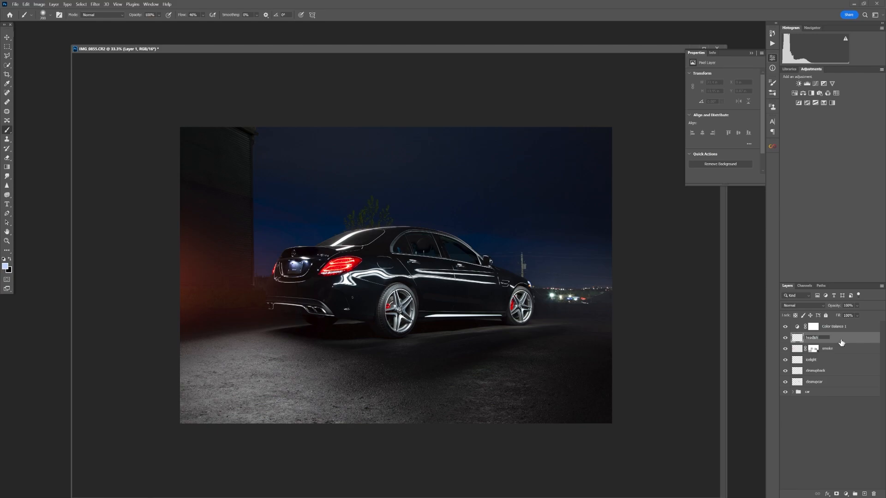
click(812, 337)
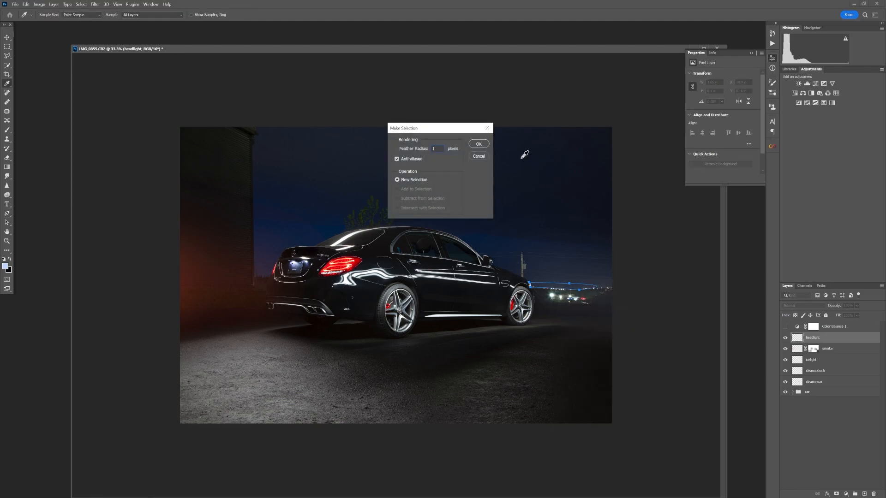
click(478, 144)
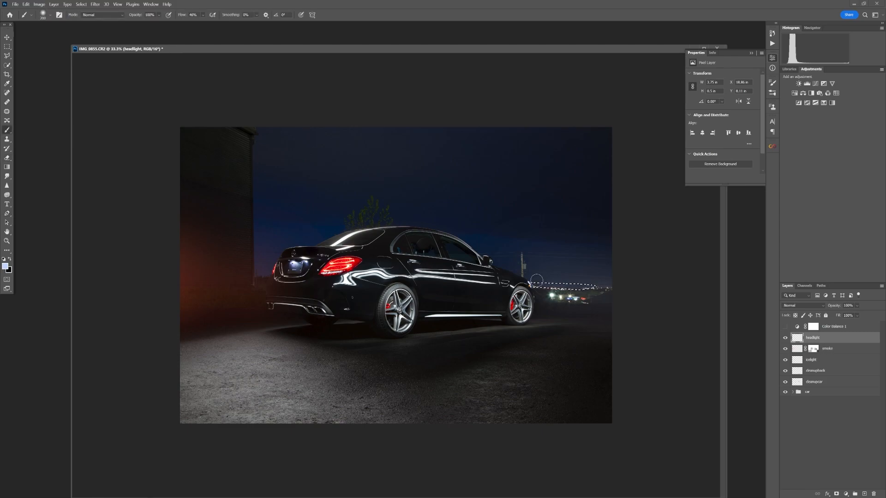
mouse_move(548, 285)
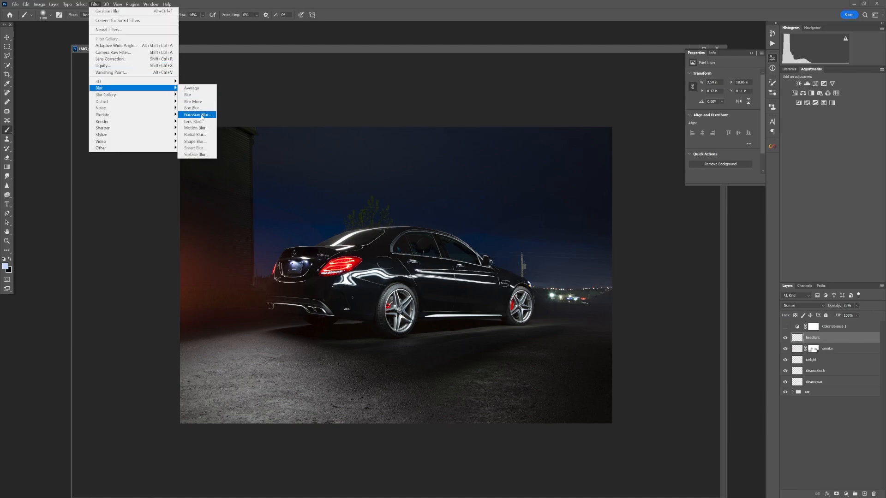
Step: Gaussian-blur the headlight beam and add a Curves adjustment layer at the top
click(197, 115)
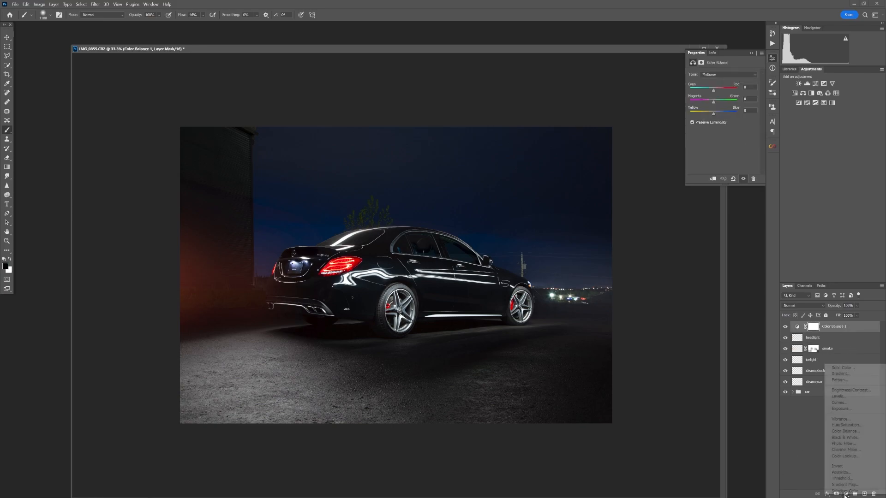
click(841, 402)
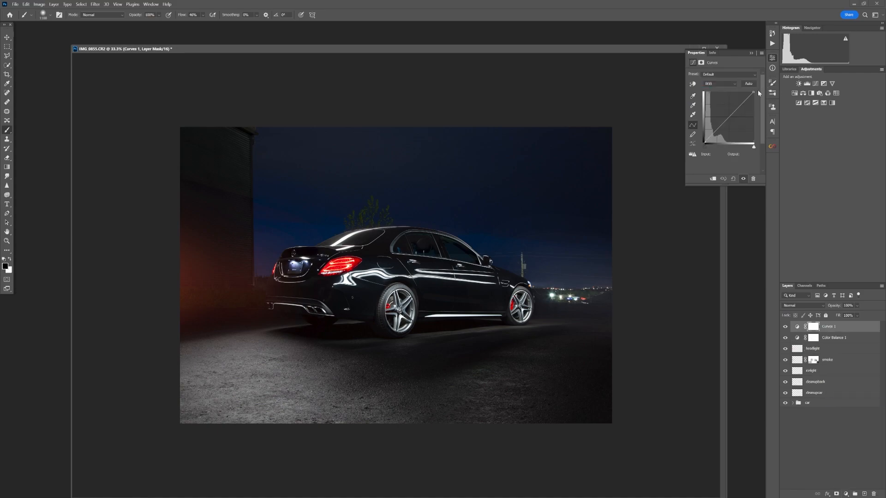